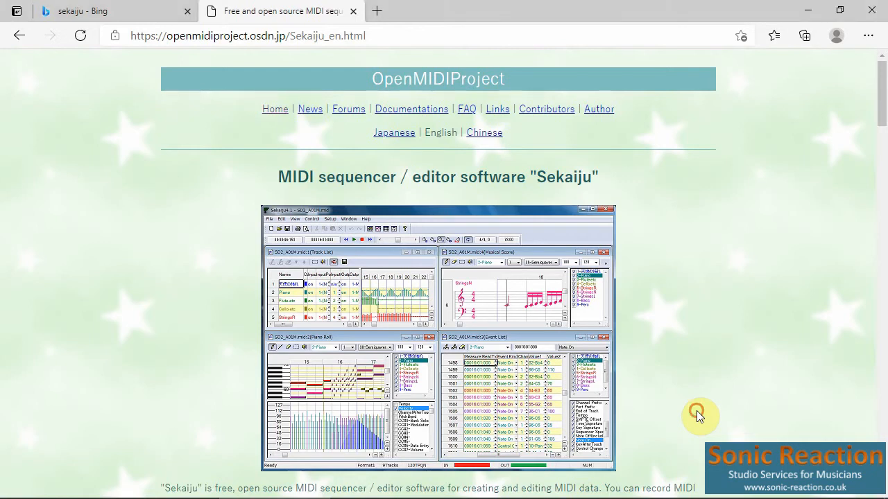
Scroll down the Sekaiju page to the Name/OS/FileName download table.
{"action": "scroll", "scroll_direction": "down", "scroll_amount": 3}
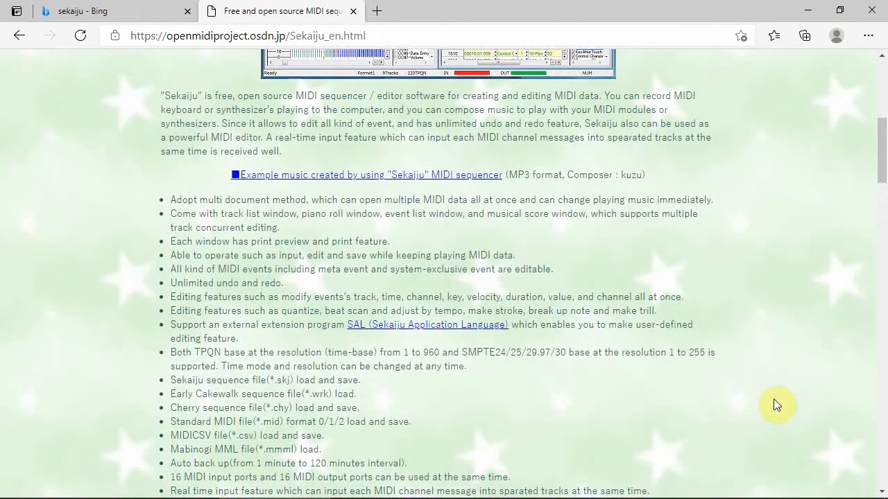
{"action": "mouse_move", "coordinate": [784, 411]}
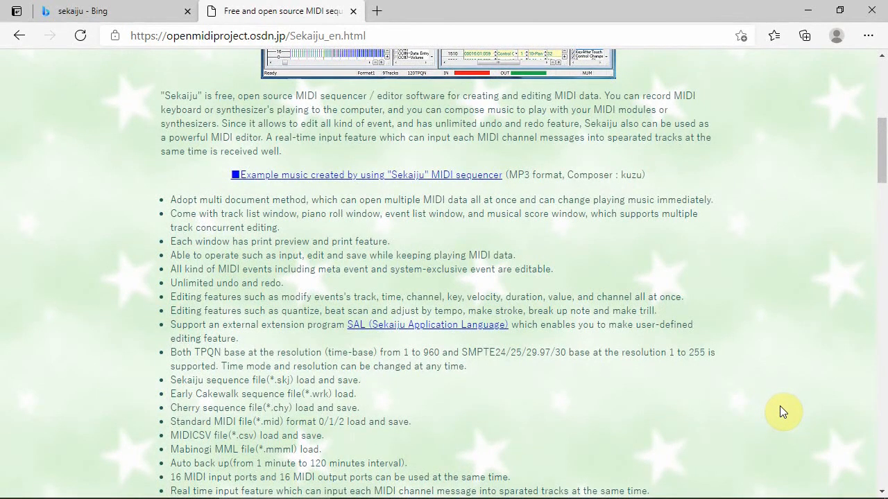
{"action": "scroll", "scroll_direction": "down", "scroll_amount": 3}
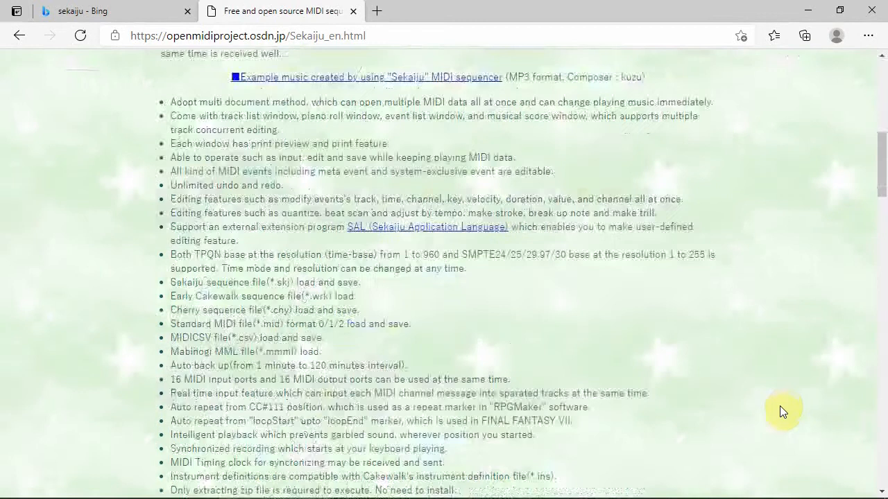
{"action": "scroll", "scroll_direction": "down", "scroll_amount": 3}
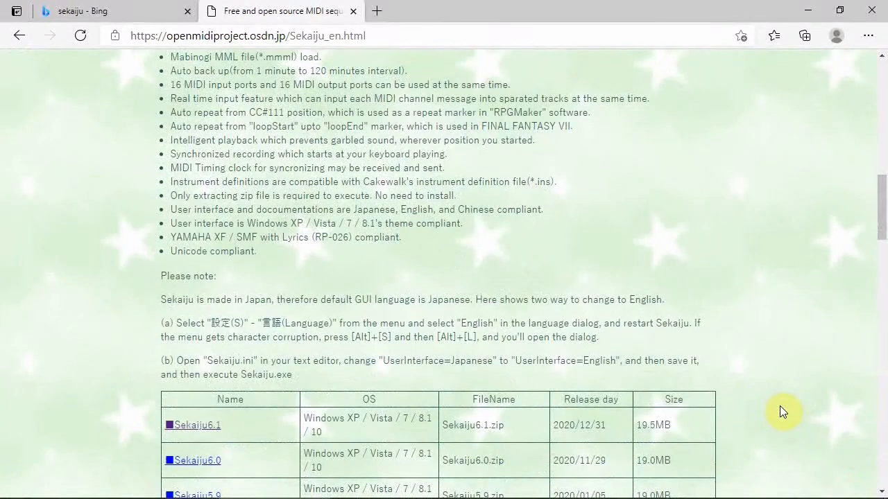
{"action": "mouse_move", "coordinate": [578, 451]}
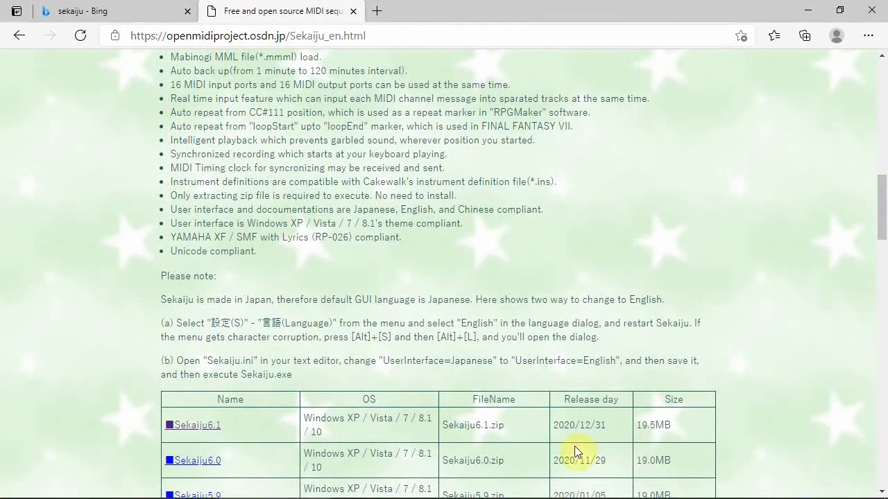
{"action": "mouse_move", "coordinate": [253, 449]}
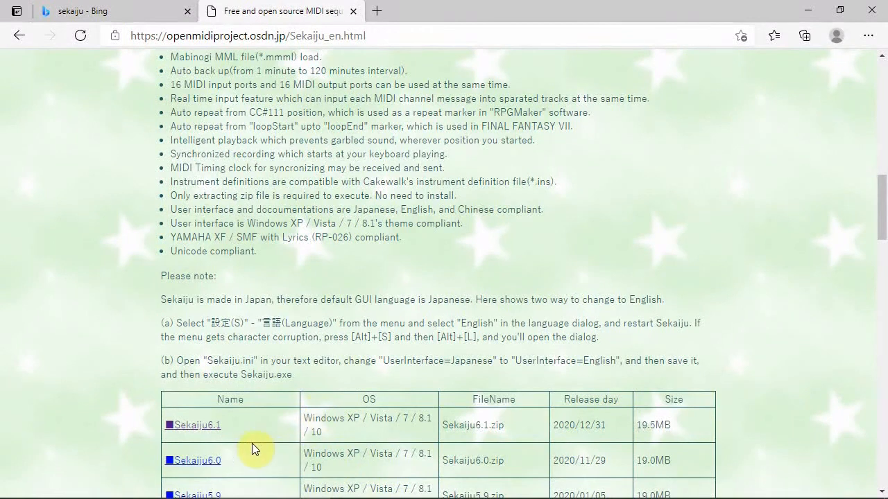
{"action": "mouse_move", "coordinate": [198, 425]}
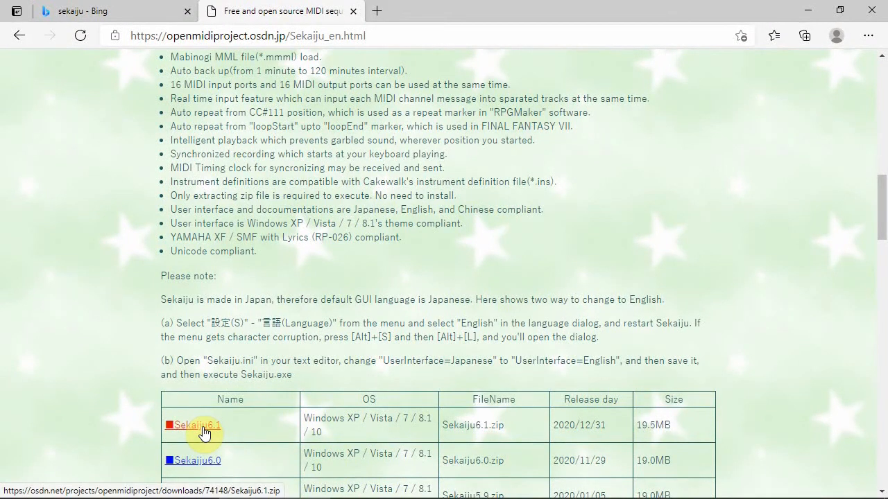
Download the Sekaiju6.1 zip and open Sekaiju6.1 (2).zip from the Downloads flyout.
{"action": "left_click", "coordinate": [196, 426]}
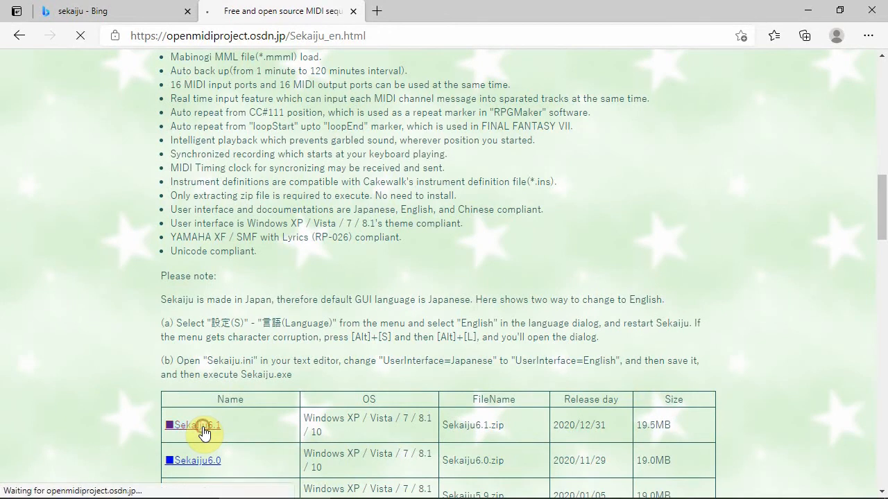
{"action": "left_click", "coordinate": [196, 425]}
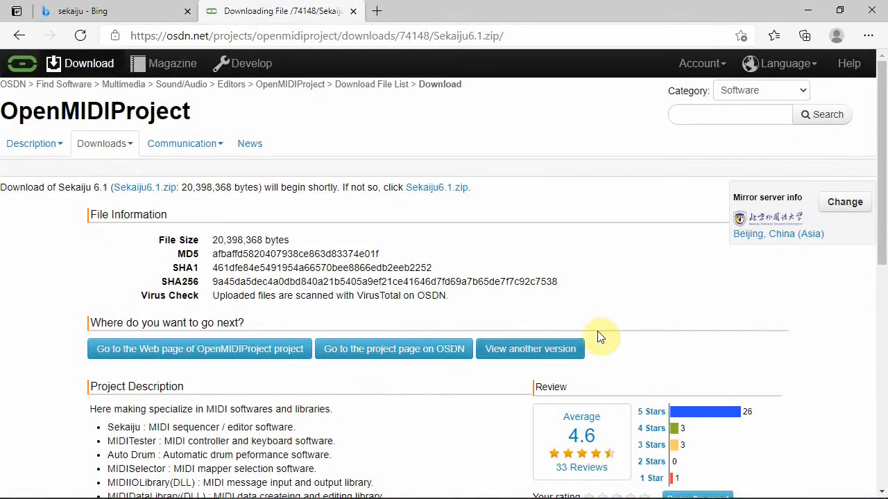
{"action": "left_click", "coordinate": [773, 36]}
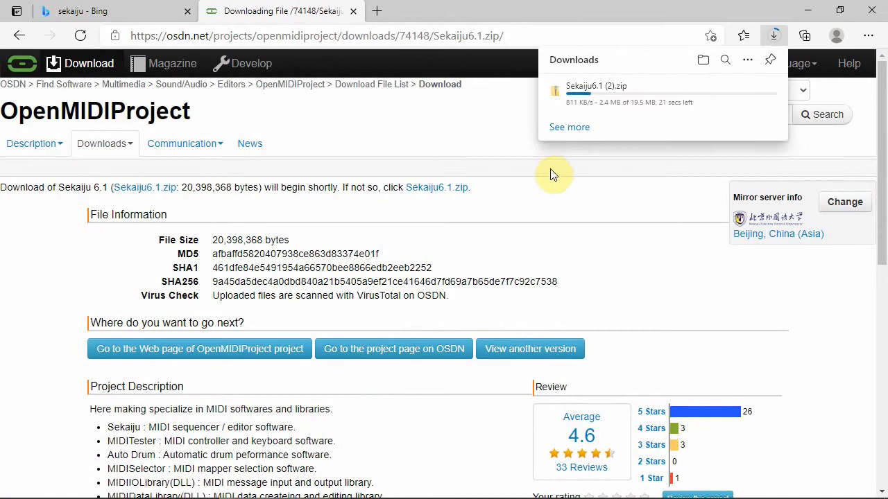
{"action": "mouse_move", "coordinate": [600, 176]}
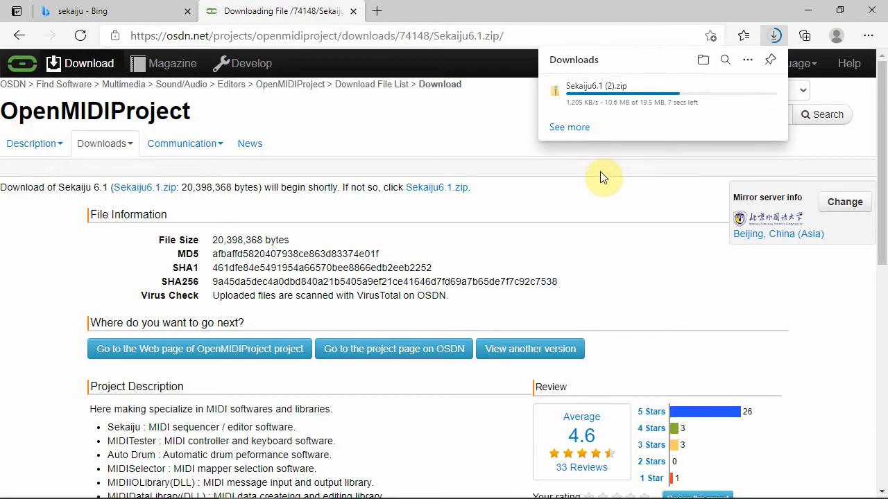
{"action": "mouse_move", "coordinate": [711, 174]}
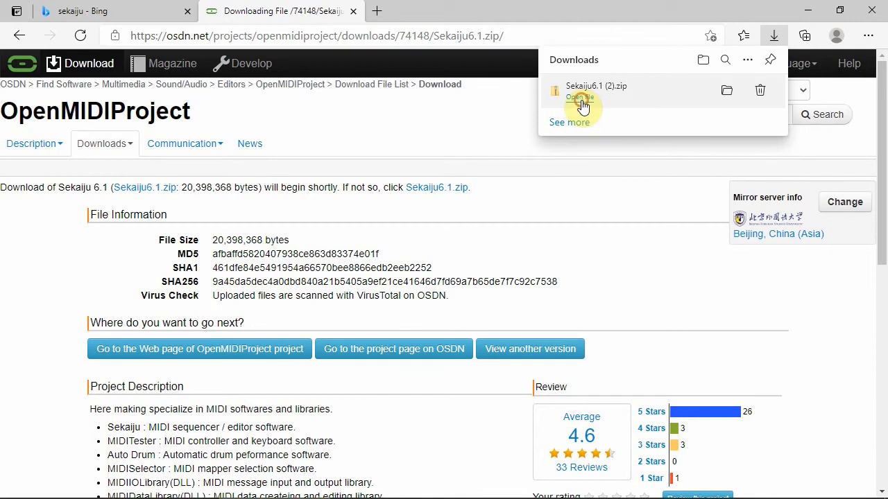
{"action": "left_click", "coordinate": [583, 97]}
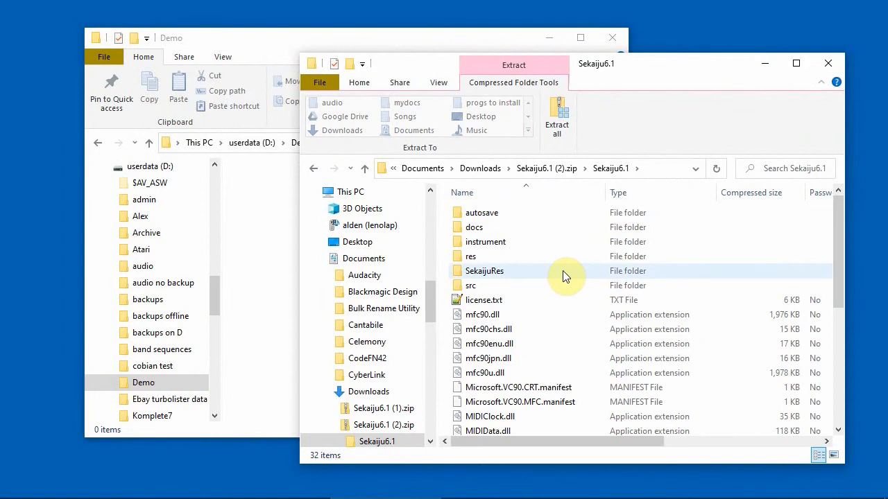
Select every file in the Sekaiju zip and drag them into the Demo folder.
{"action": "key", "text": "ctrl+a"}
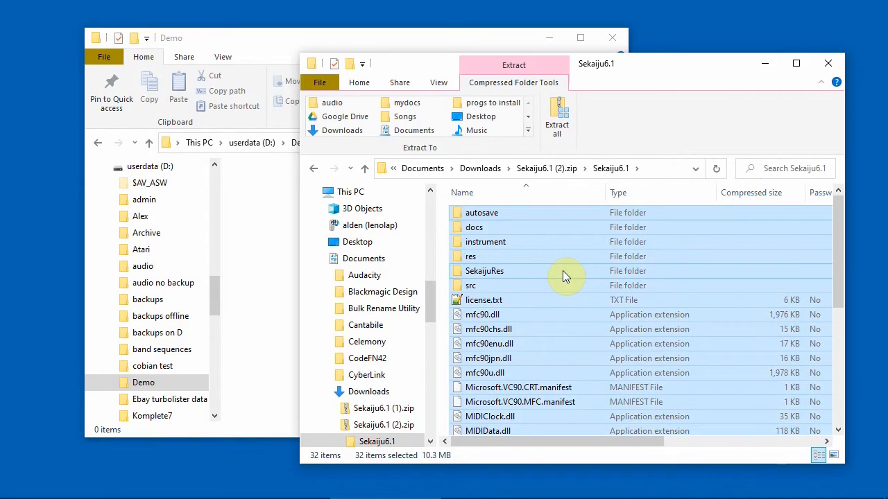
{"action": "mouse_move", "coordinate": [550, 273]}
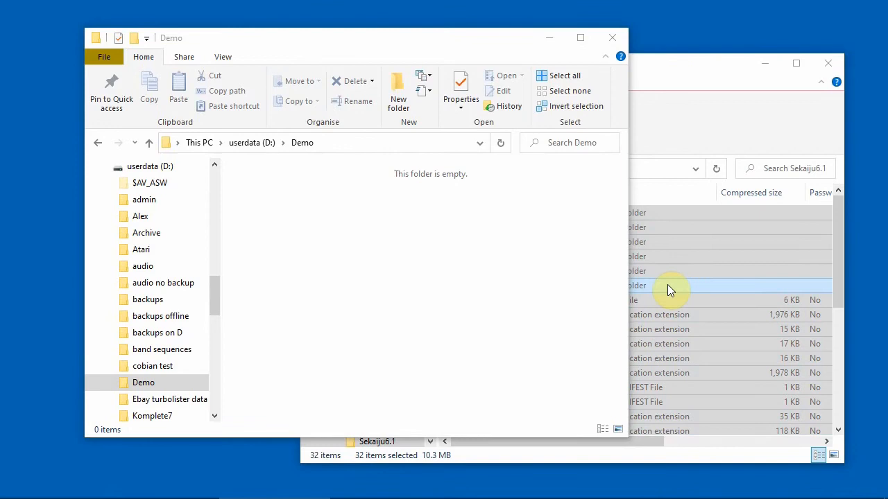
{"action": "left_click_drag", "start_coordinate": [670, 290], "coordinate": [443, 292]}
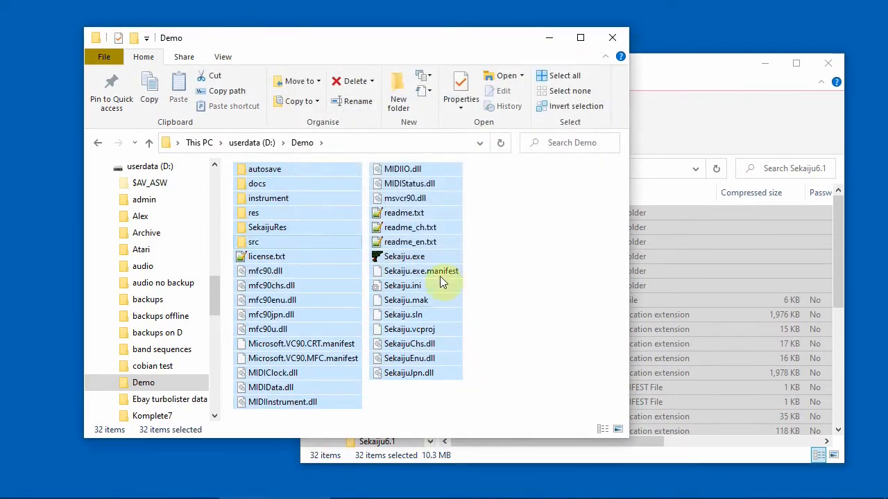
Launch Sekaiju.exe from the Demo folder, running it anyway past SmartScreen.
{"action": "left_click", "coordinate": [404, 256]}
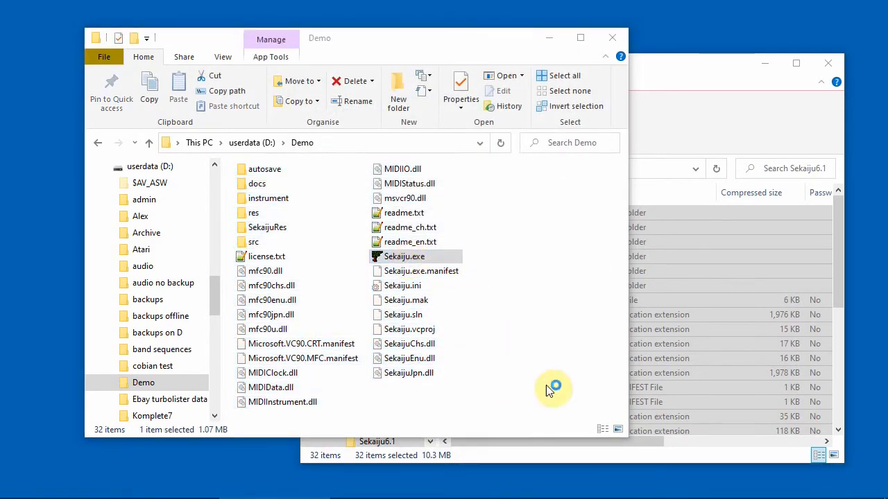
{"action": "double_click", "coordinate": [404, 256]}
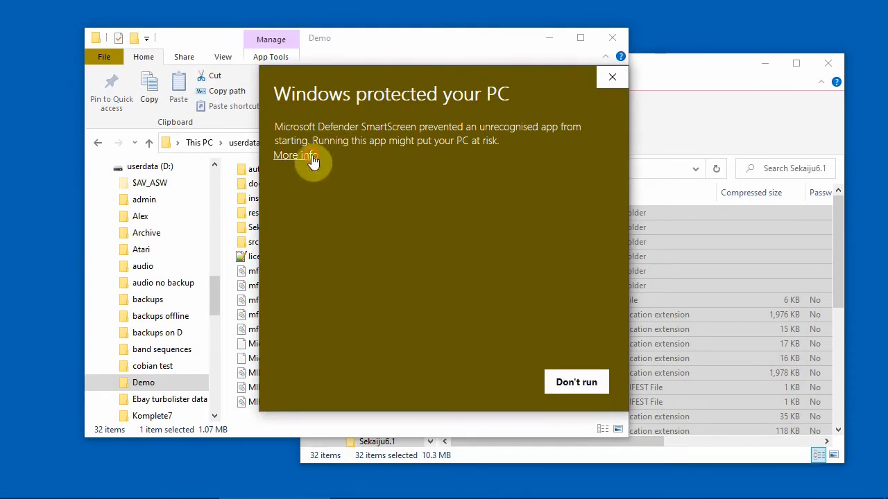
{"action": "left_click", "coordinate": [611, 77]}
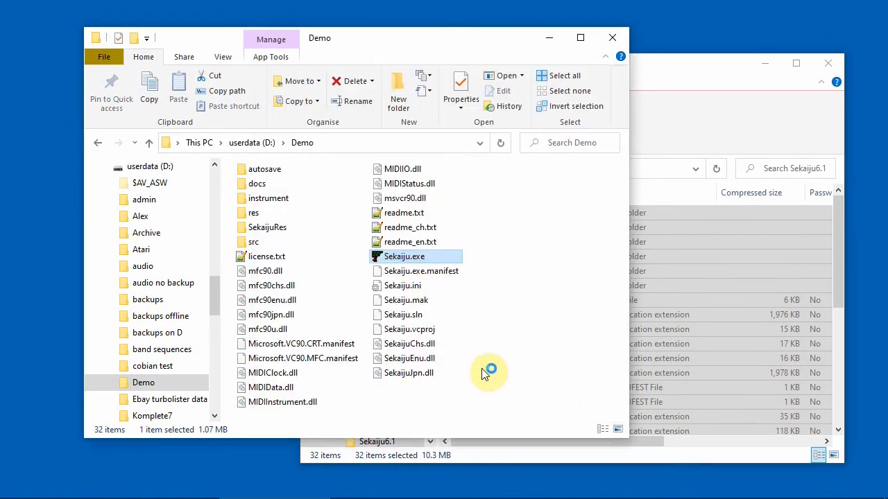
{"action": "double_click", "coordinate": [405, 256]}
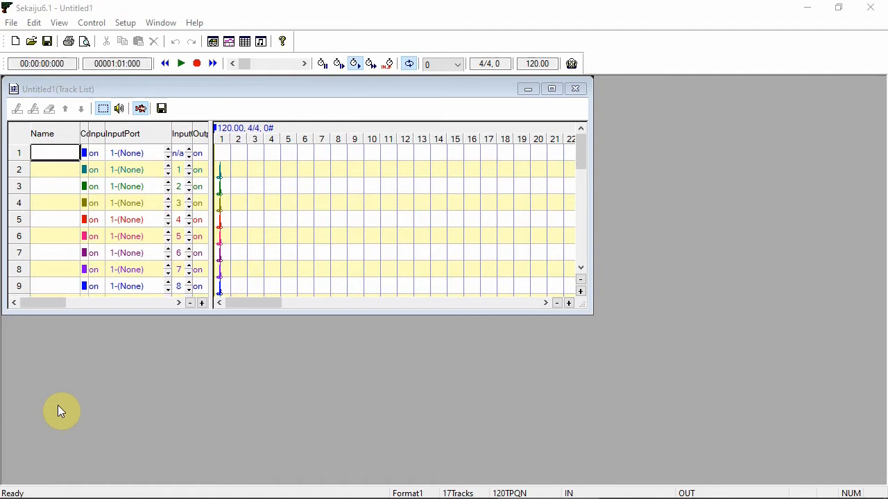
{"action": "mouse_move", "coordinate": [90, 392]}
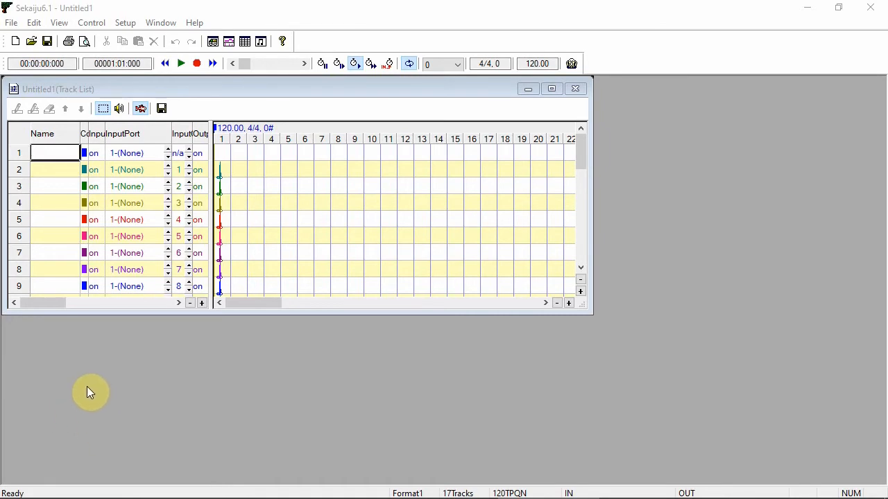
{"action": "mouse_move", "coordinate": [50, 108]}
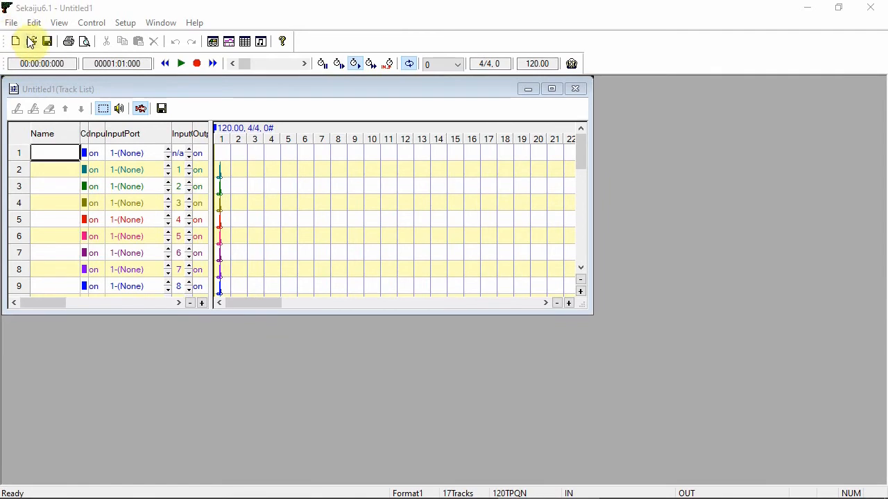
Open Your song.mid from the audition tracks MIDI folder in Sekaiju.
{"action": "left_click", "coordinate": [32, 41]}
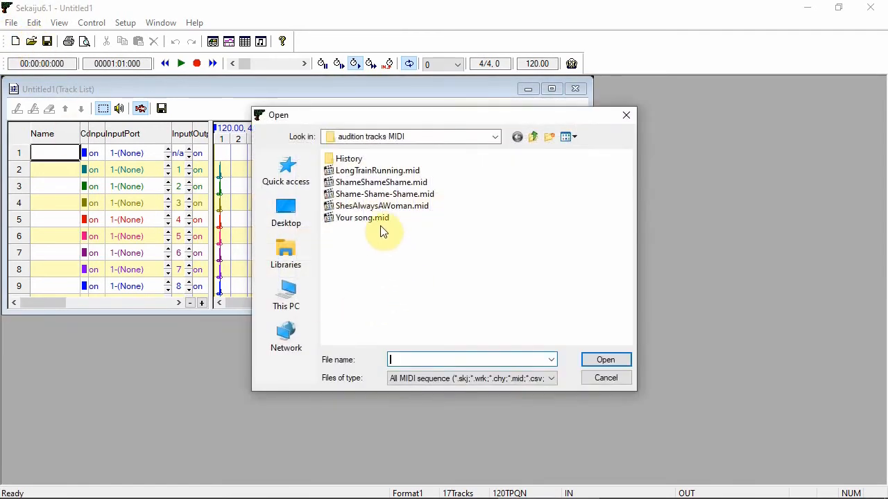
{"action": "left_click", "coordinate": [361, 217]}
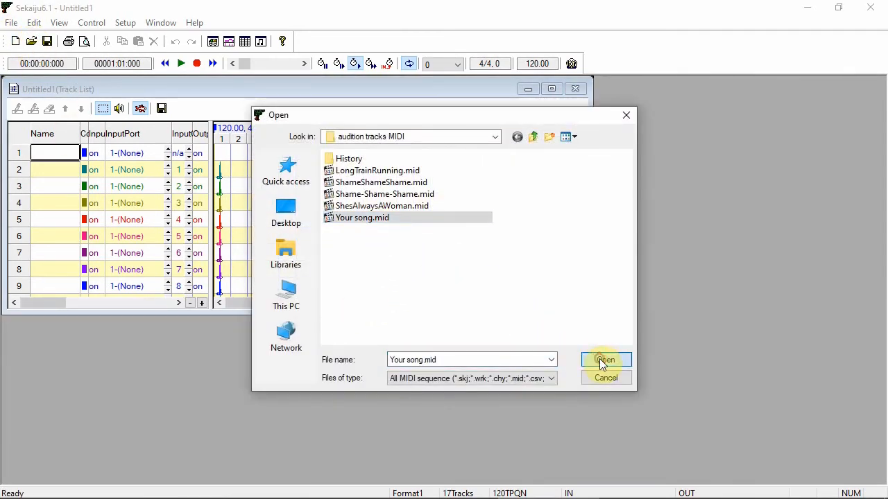
{"action": "left_click", "coordinate": [605, 360]}
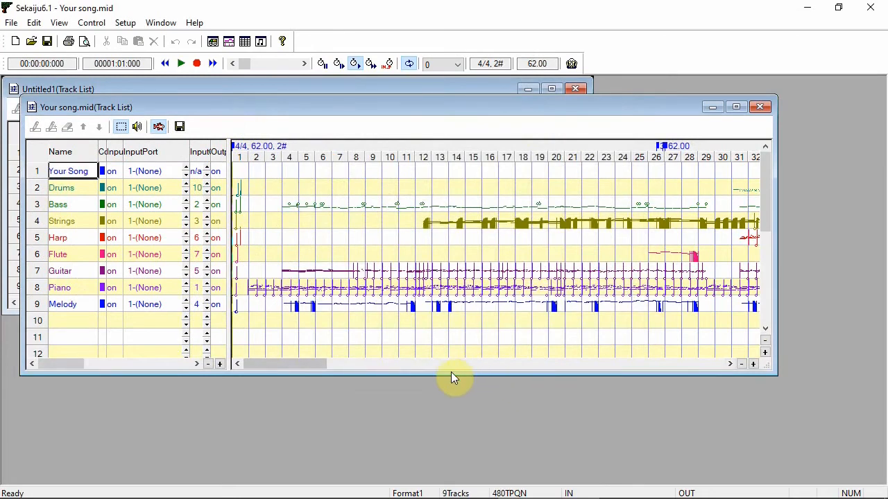
Start playback of Your song.mid with the transport Play button.
{"action": "left_click", "coordinate": [181, 64]}
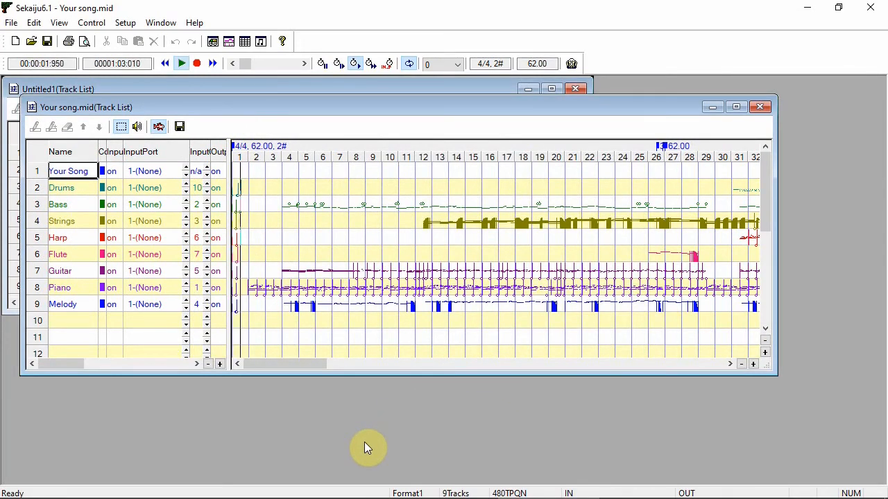
{"action": "left_click", "coordinate": [181, 63]}
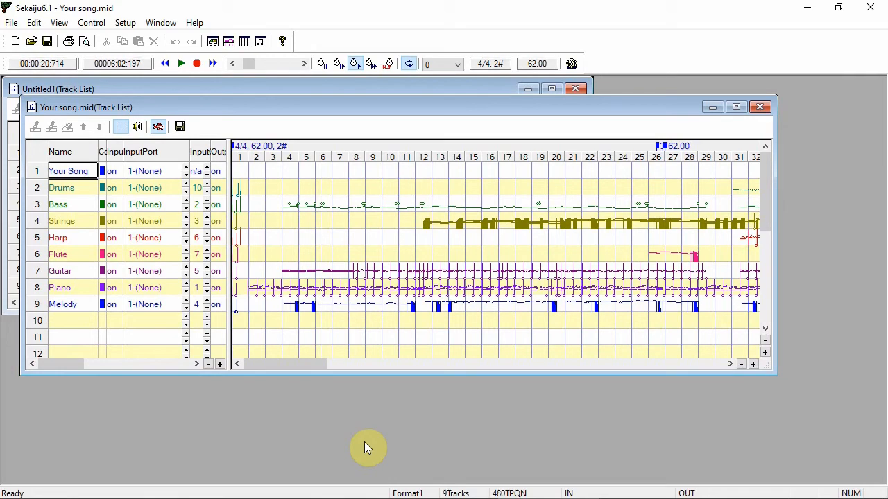
{"action": "mouse_move", "coordinate": [371, 430]}
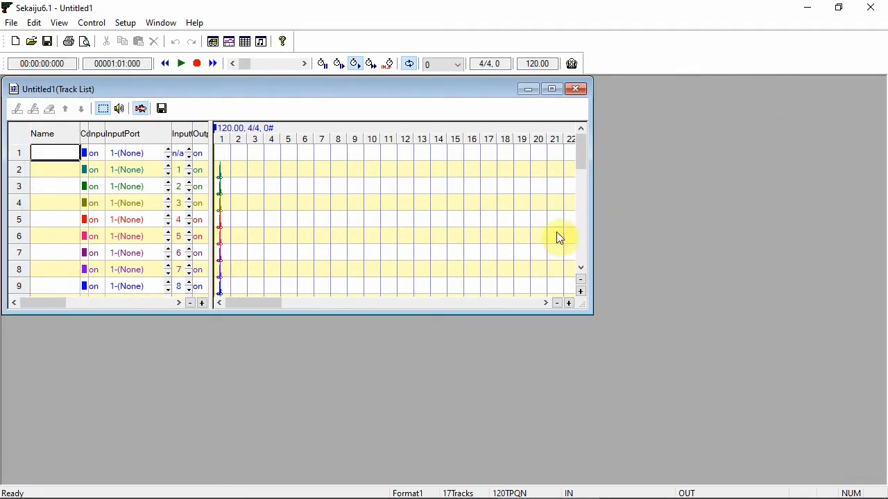
{"action": "mouse_move", "coordinate": [478, 246]}
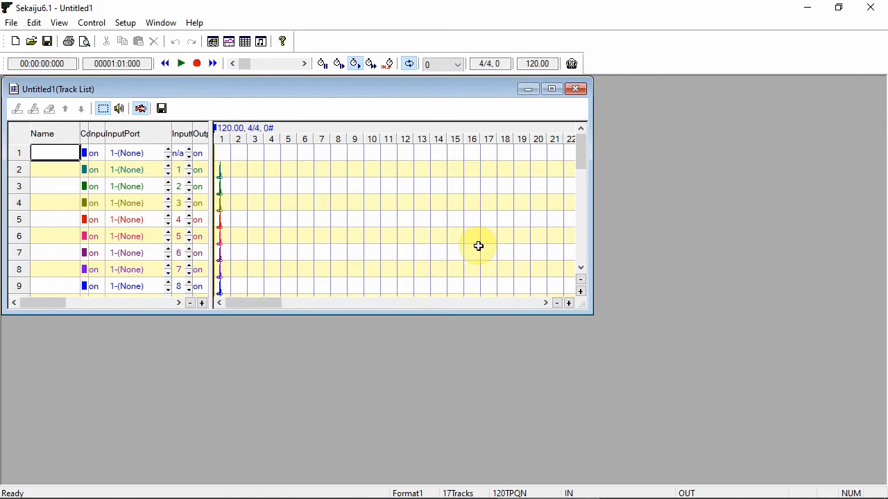
{"action": "mouse_move", "coordinate": [374, 373]}
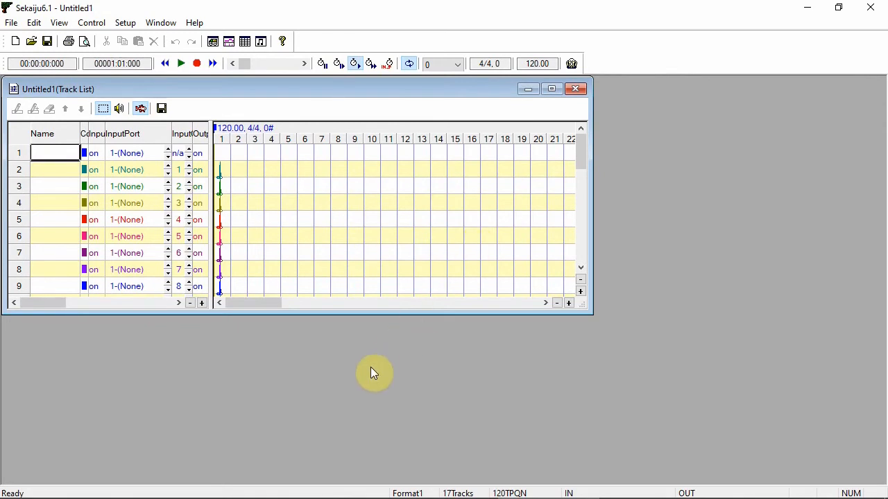
{"action": "mouse_move", "coordinate": [314, 379]}
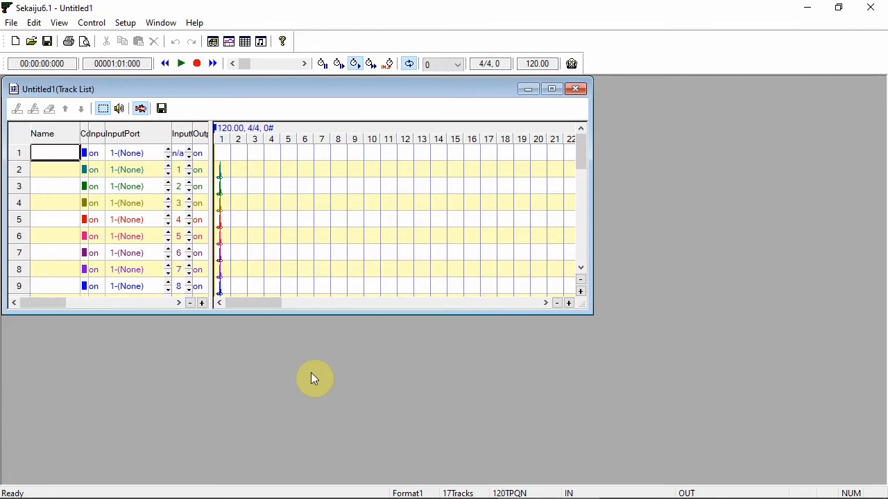
Open the Setup menu for the empty Untitled1 track list.
{"action": "left_click", "coordinate": [125, 22]}
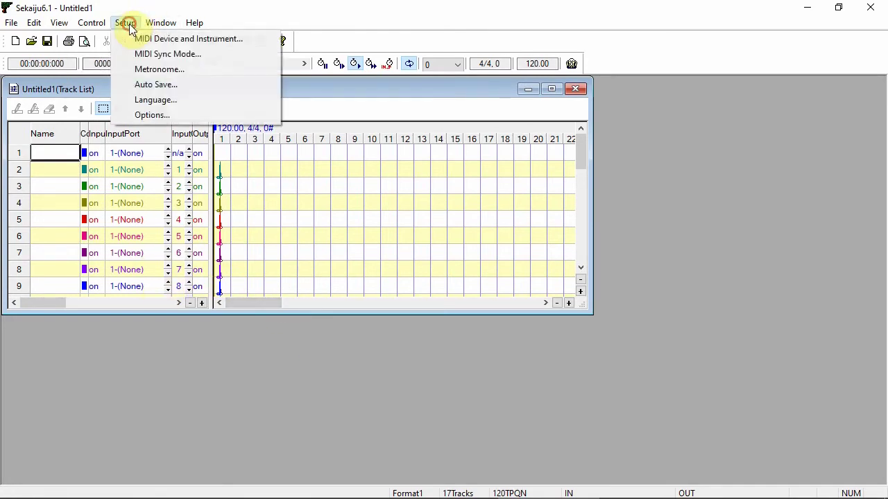
Set In Port01 to USB MIDI Controller and In Port02 to nanoPAD2 1 PAD.
{"action": "left_click", "coordinate": [189, 38]}
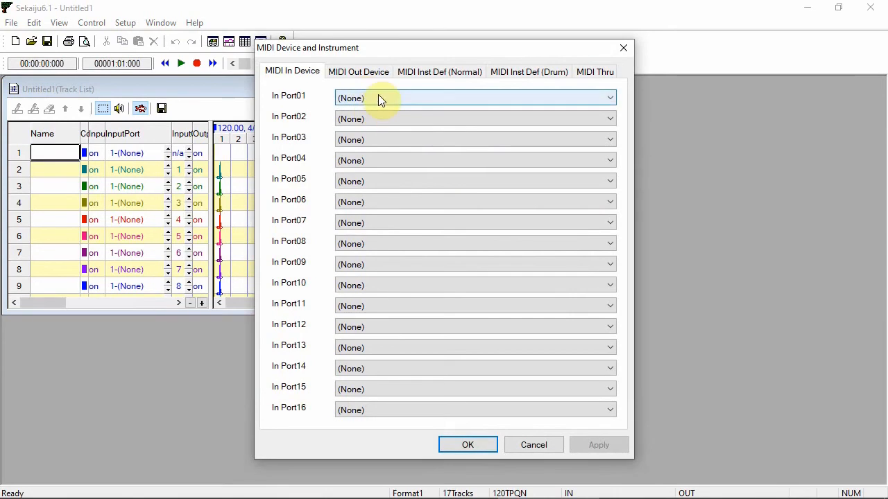
{"action": "left_click", "coordinate": [608, 97]}
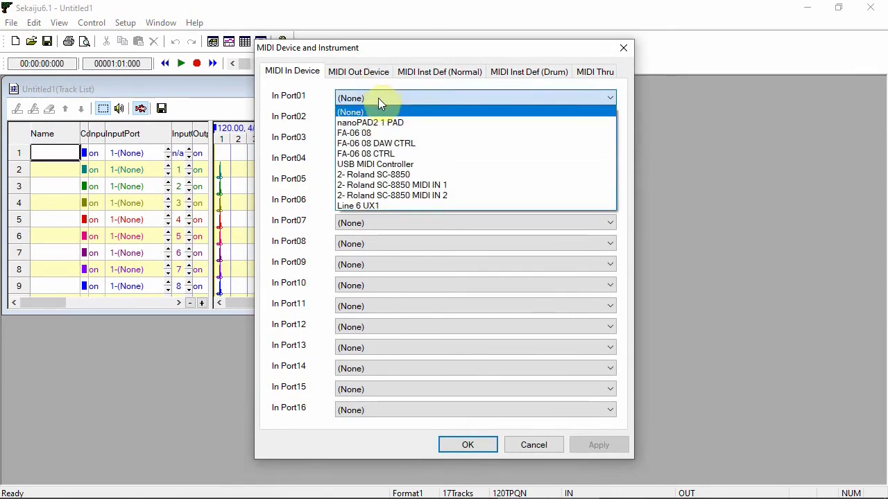
{"action": "mouse_move", "coordinate": [375, 164]}
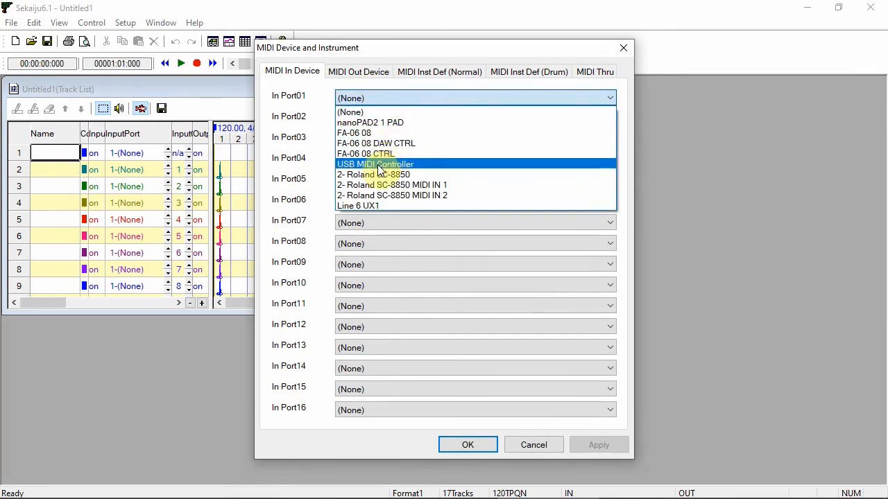
{"action": "left_click", "coordinate": [376, 164]}
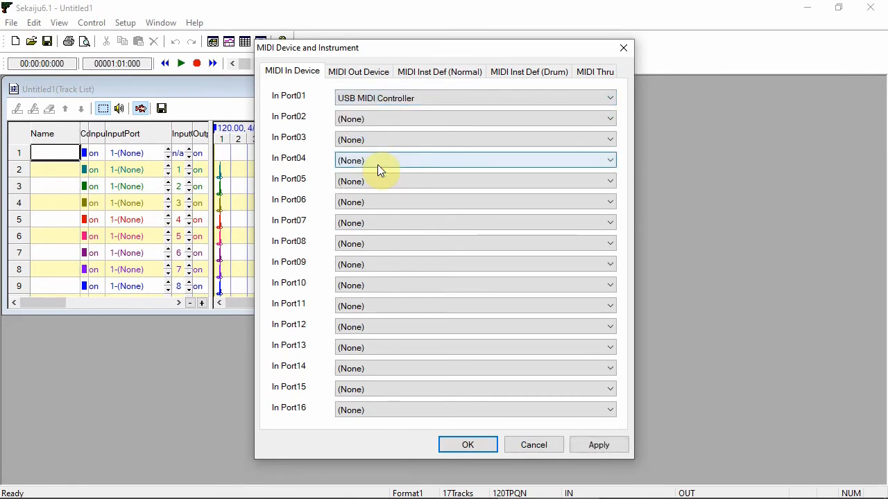
{"action": "mouse_move", "coordinate": [438, 118]}
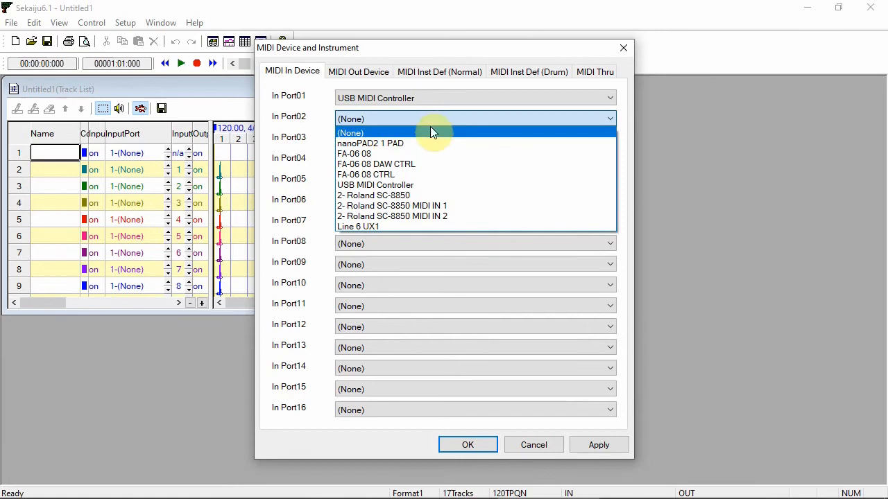
{"action": "left_click", "coordinate": [369, 143]}
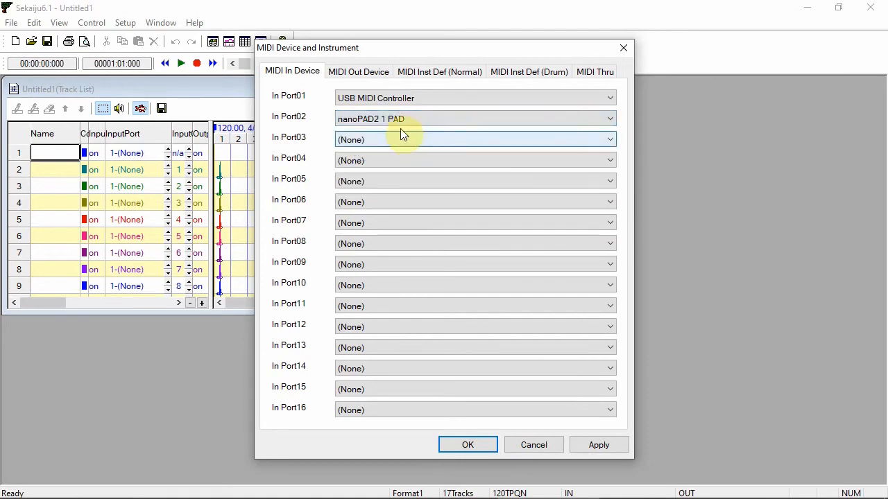
{"action": "mouse_move", "coordinate": [430, 270]}
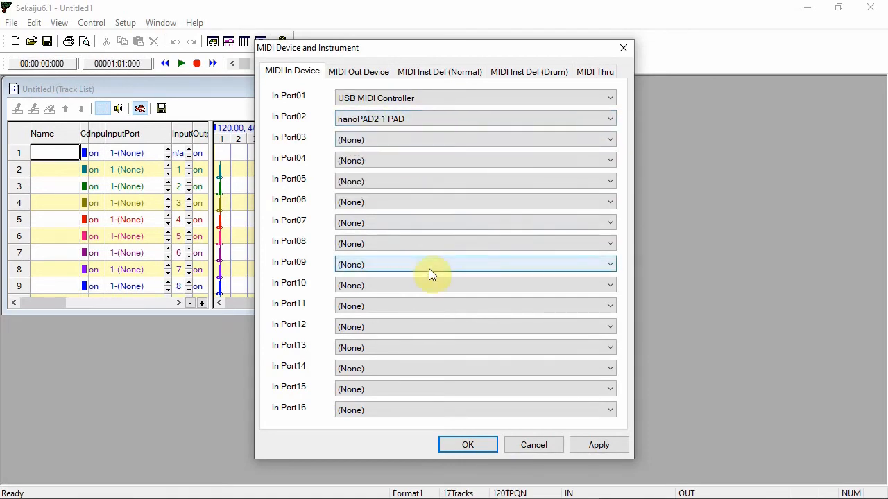
{"action": "mouse_move", "coordinate": [451, 193]}
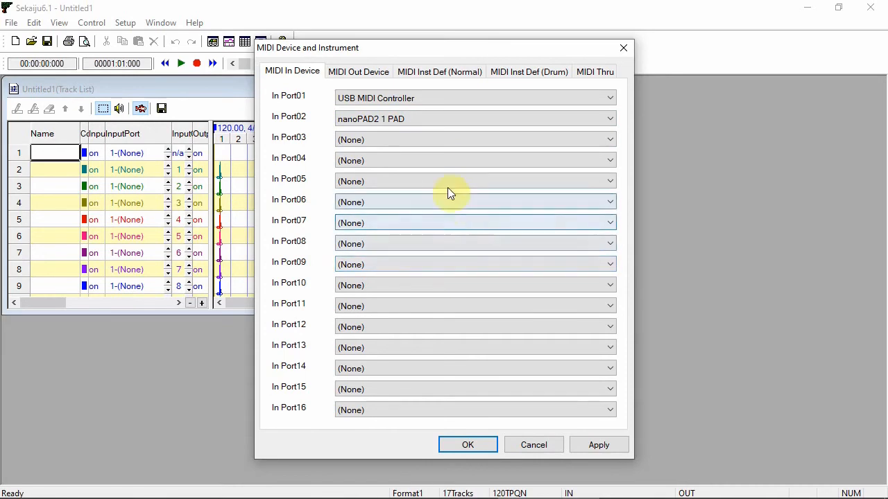
{"action": "left_click", "coordinate": [358, 72]}
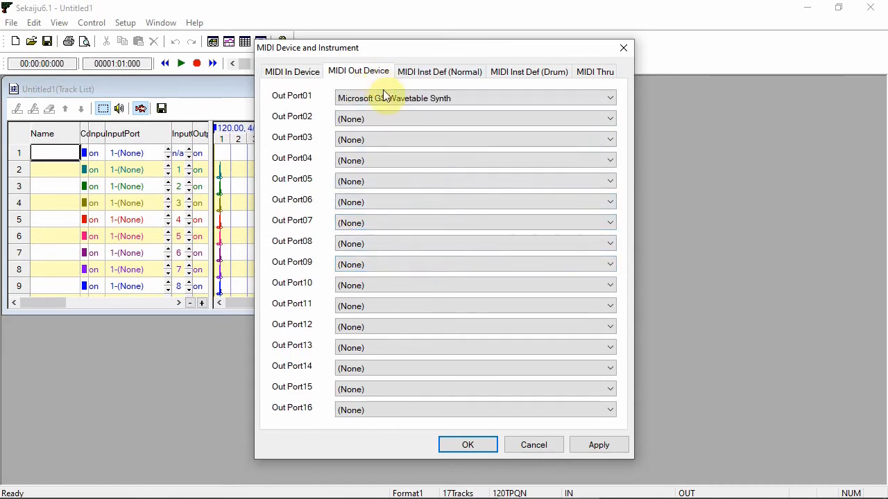
{"action": "mouse_move", "coordinate": [388, 119]}
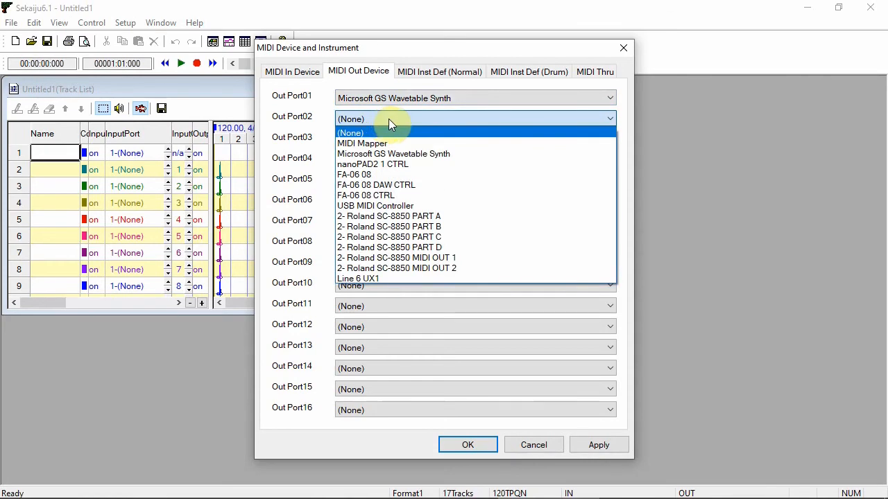
Assign Out Port02 to SC-8850 PART A, Port03 to PART B, Port04 to FA-06 08.
{"action": "left_click", "coordinate": [390, 215]}
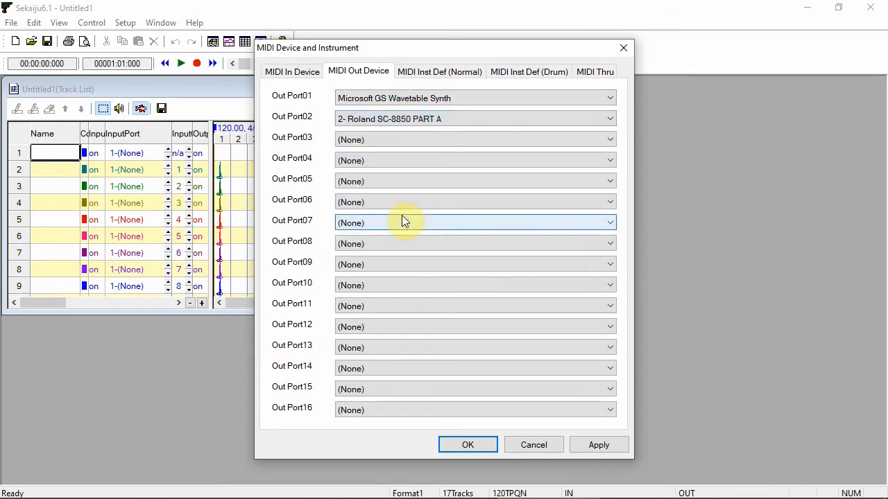
{"action": "mouse_move", "coordinate": [446, 139]}
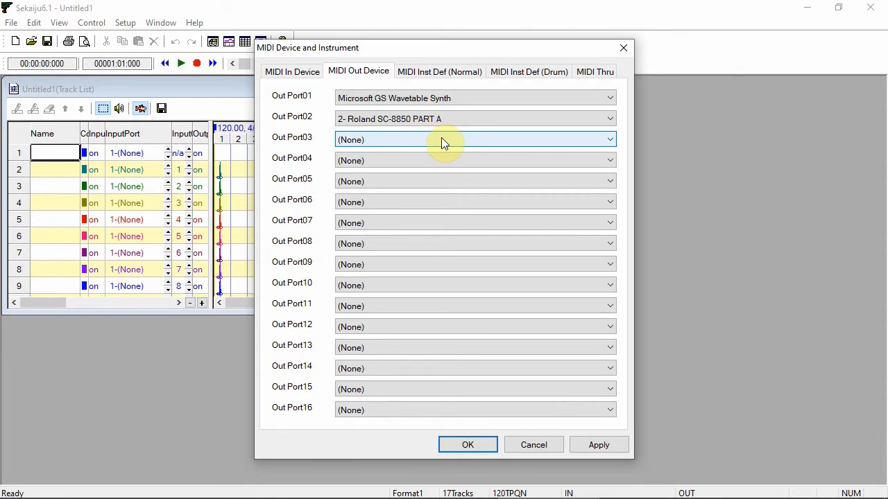
{"action": "left_click", "coordinate": [609, 140]}
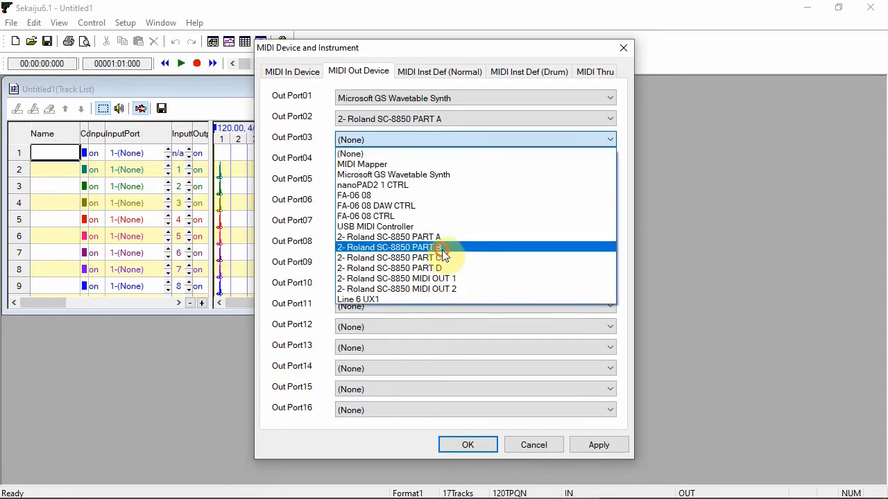
{"action": "left_click", "coordinate": [391, 247]}
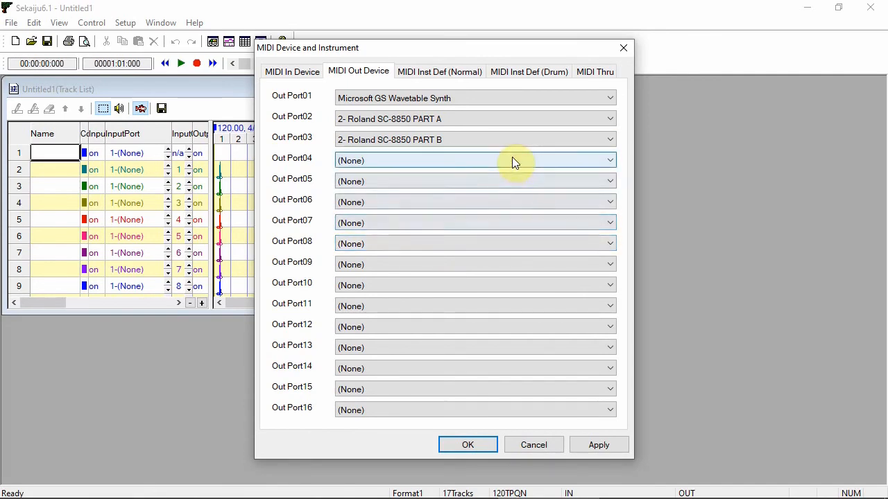
{"action": "left_click", "coordinate": [608, 160]}
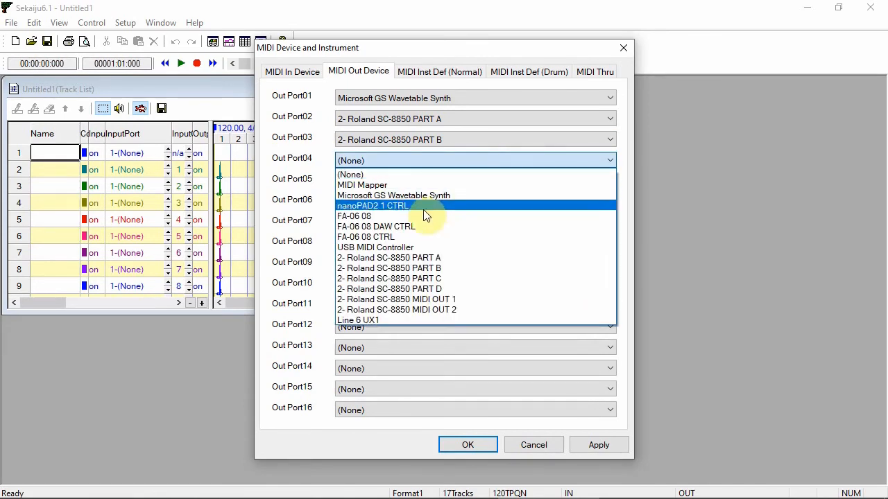
{"action": "left_click", "coordinate": [354, 216]}
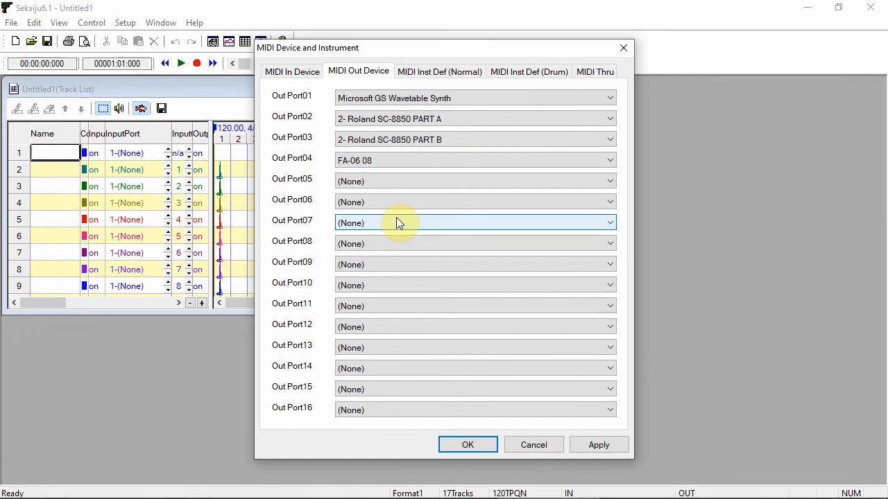
{"action": "mouse_move", "coordinate": [458, 344]}
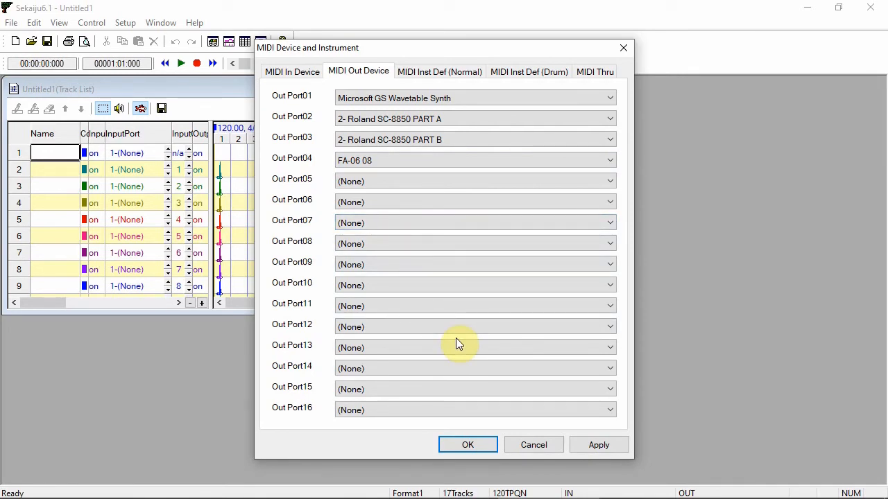
{"action": "mouse_move", "coordinate": [447, 68]}
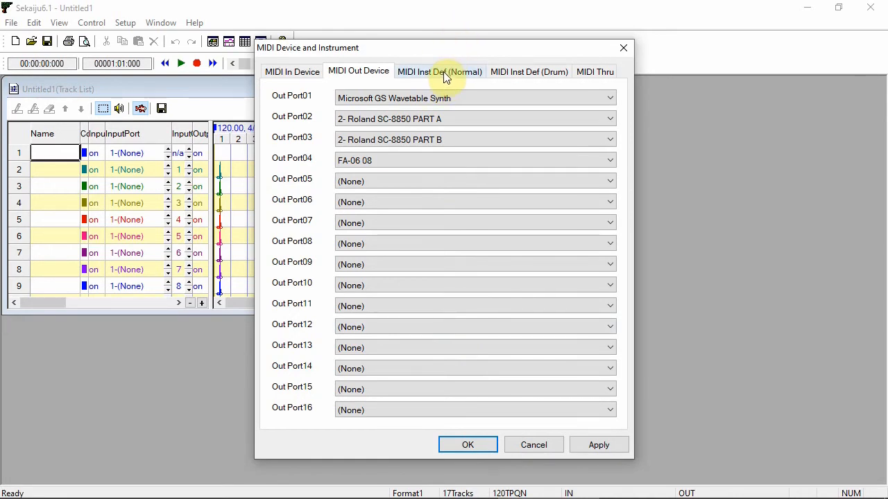
Set output port 2 to General MIDI Level 1 and port 3 to Roland SC-8850.
{"action": "left_click", "coordinate": [440, 71]}
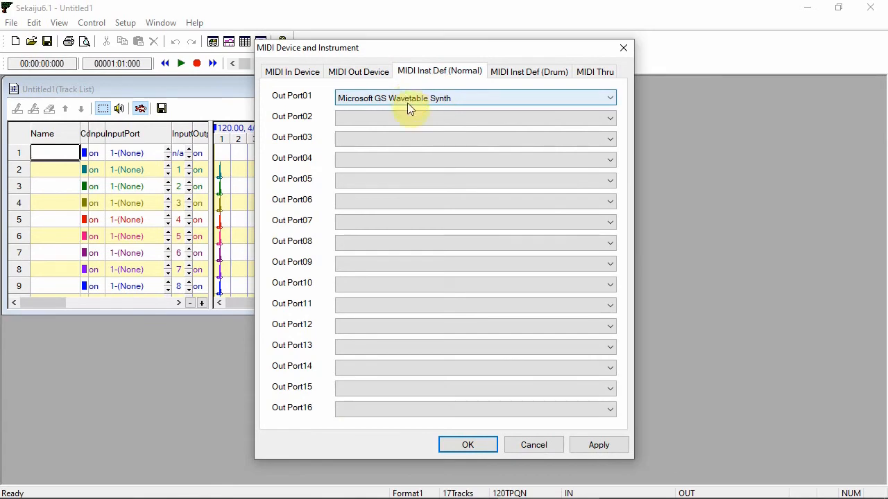
{"action": "left_click", "coordinate": [609, 117]}
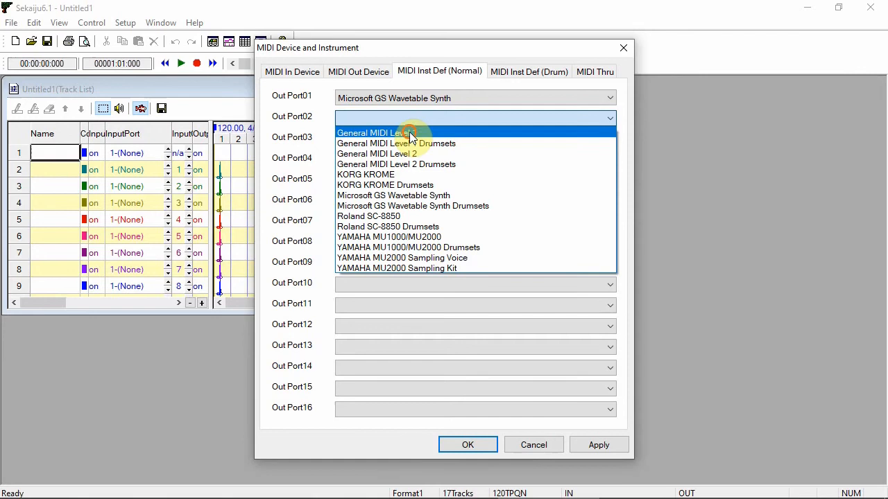
{"action": "left_click", "coordinate": [378, 132]}
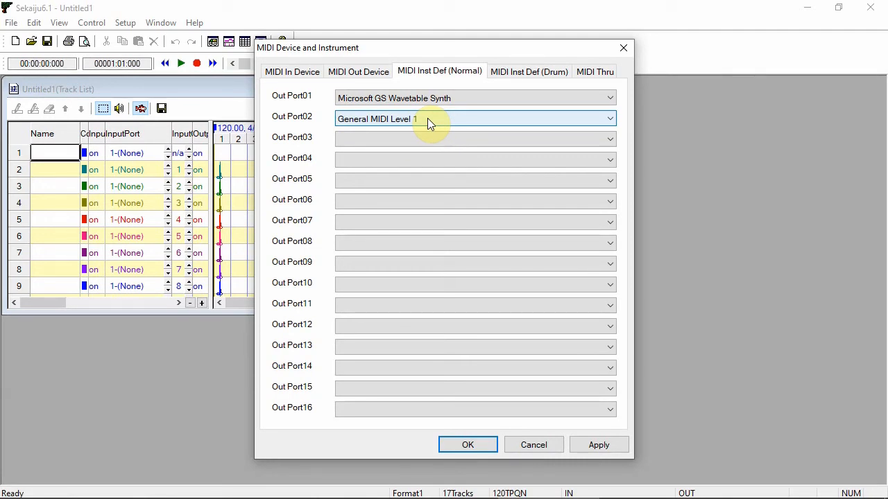
{"action": "mouse_move", "coordinate": [421, 135]}
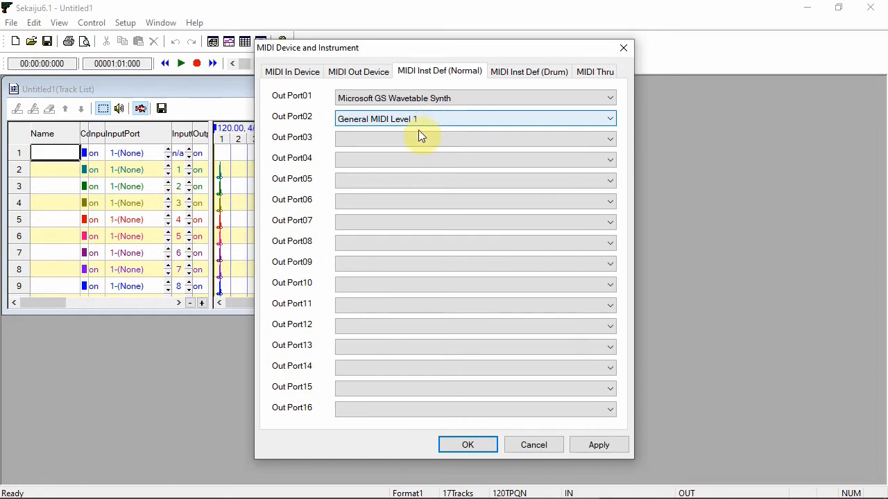
{"action": "left_click", "coordinate": [608, 138]}
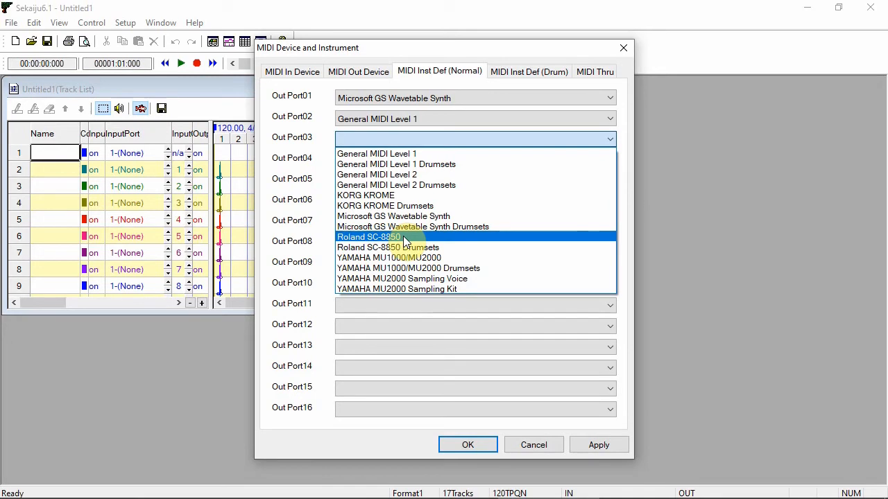
{"action": "left_click", "coordinate": [368, 237]}
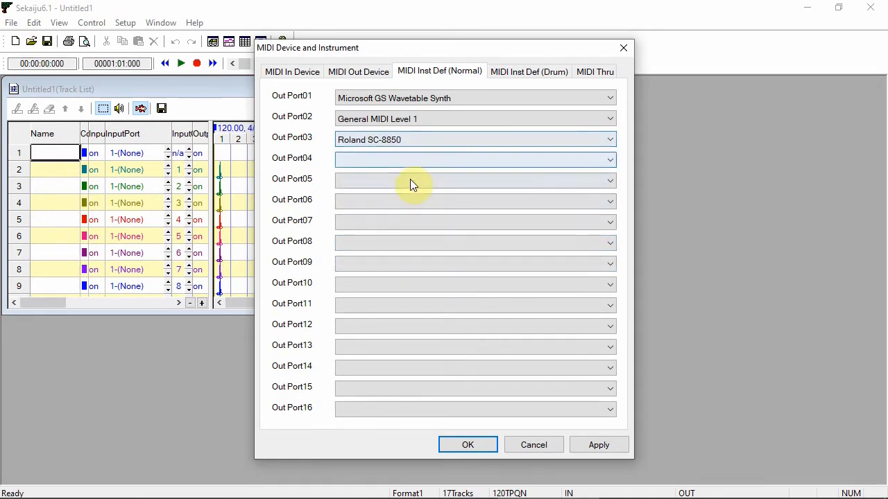
Recheck the output device tab, then apply and confirm the MIDI settings.
{"action": "left_click", "coordinate": [358, 71]}
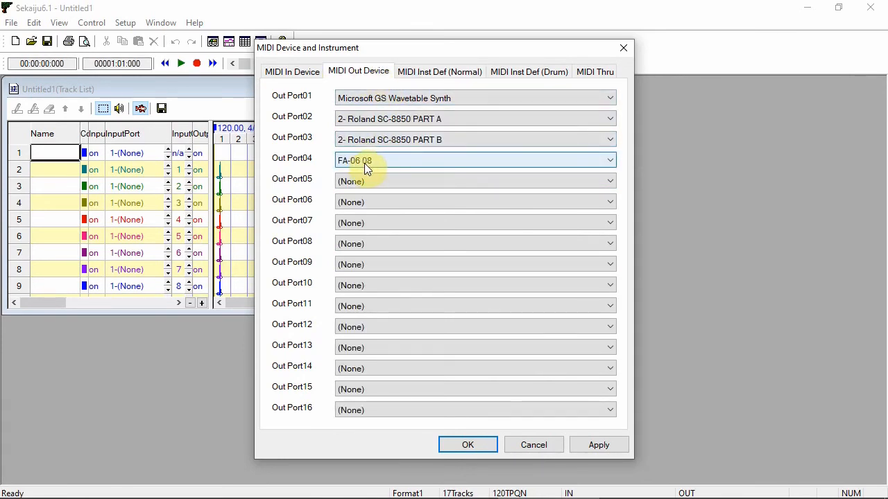
{"action": "left_click", "coordinate": [439, 71]}
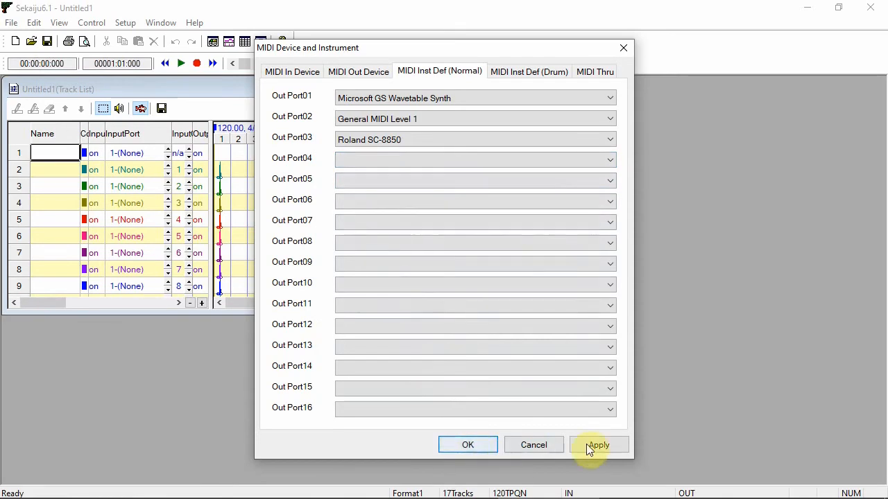
{"action": "left_click", "coordinate": [598, 445]}
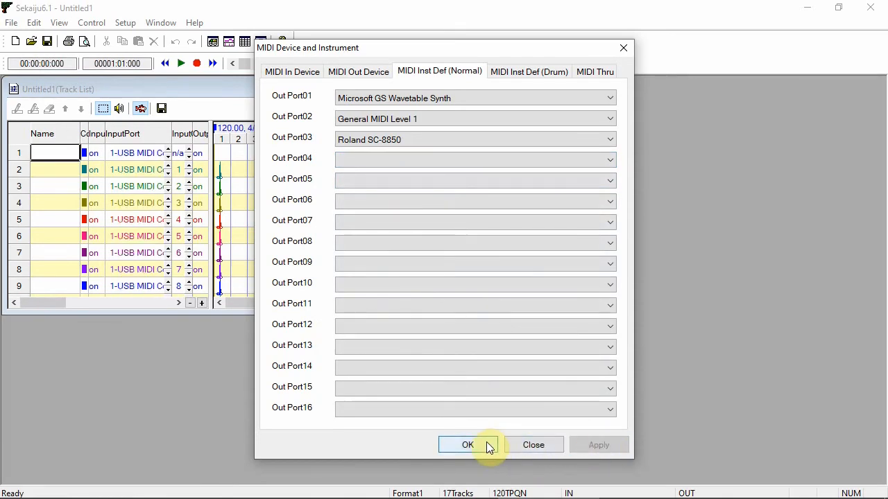
{"action": "left_click", "coordinate": [467, 445]}
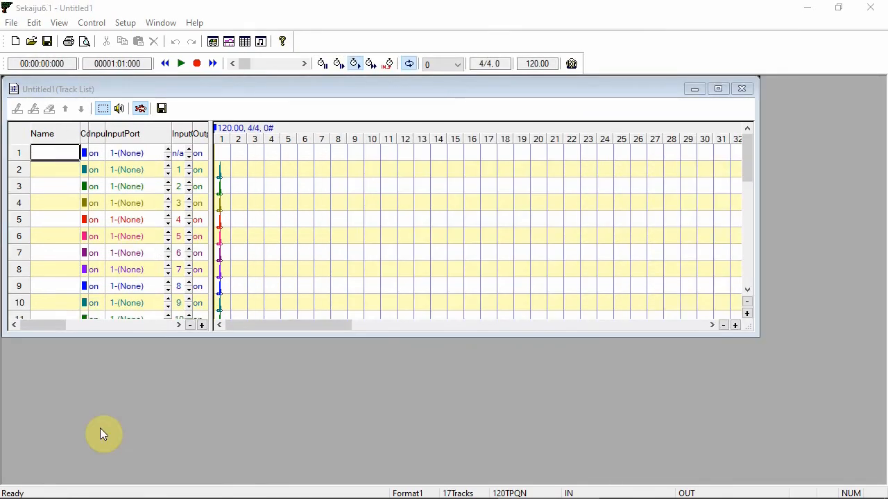
{"action": "mouse_move", "coordinate": [108, 432]}
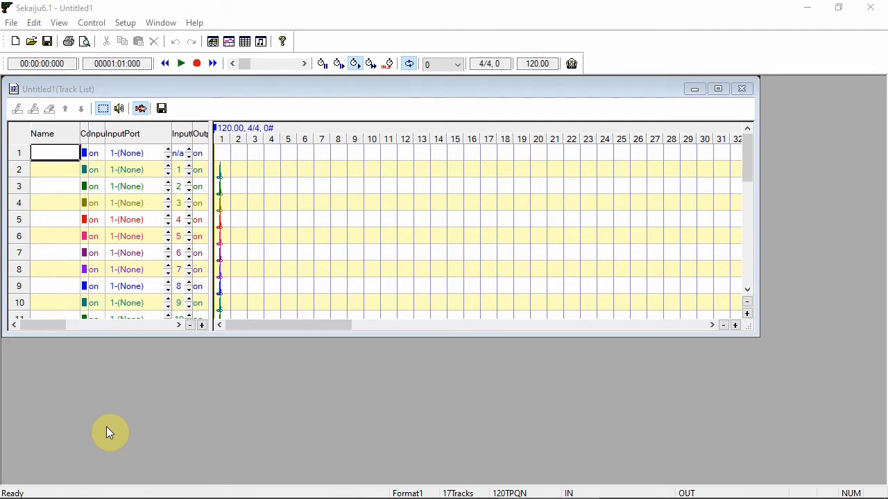
{"action": "mouse_move", "coordinate": [118, 430]}
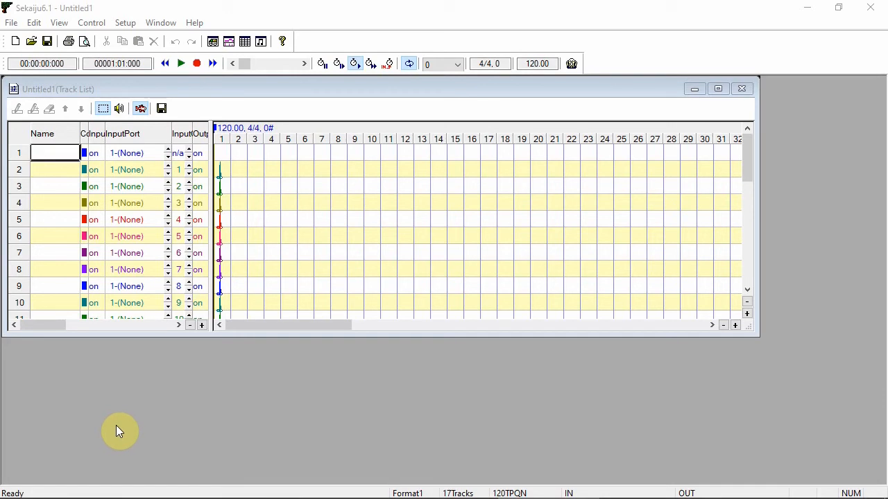
{"action": "mouse_move", "coordinate": [863, 212]}
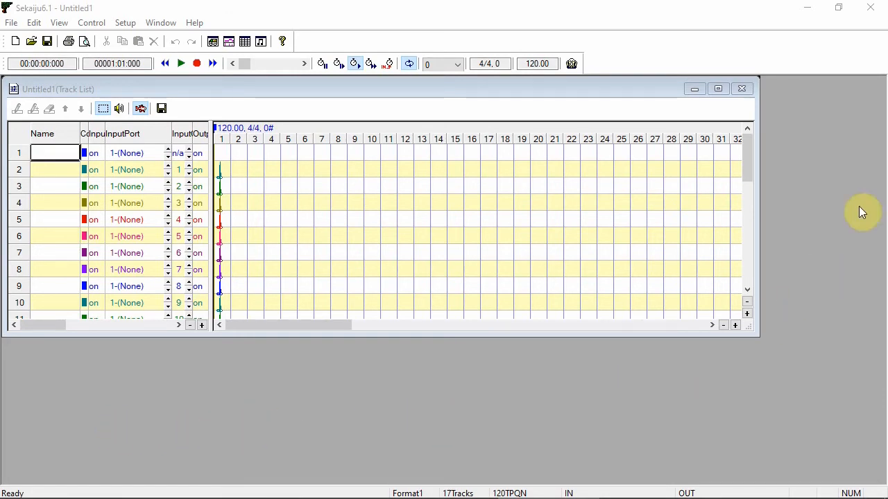
{"action": "mouse_move", "coordinate": [871, 7]}
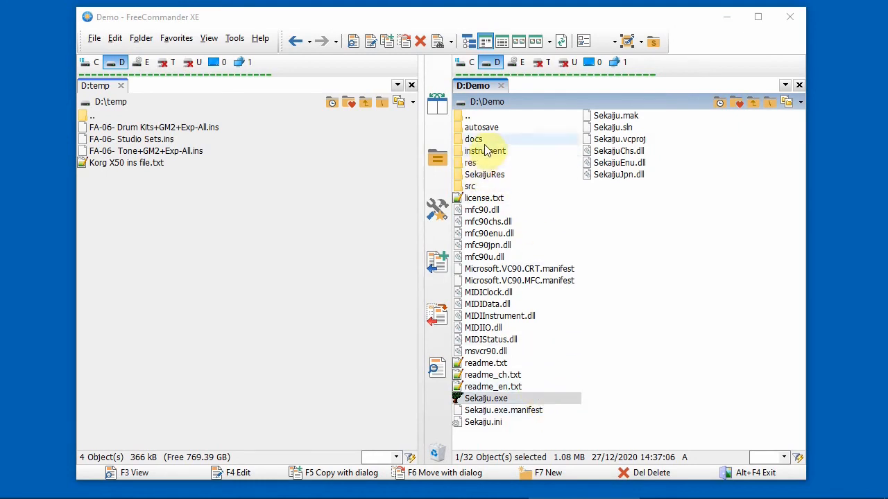
Delete KORG_KROME.ins and YAMAHA_MU1000_MU2000.ins from D:\Demo\instrument, then copy in the three FA-06 files.
{"action": "double_click", "coordinate": [485, 150]}
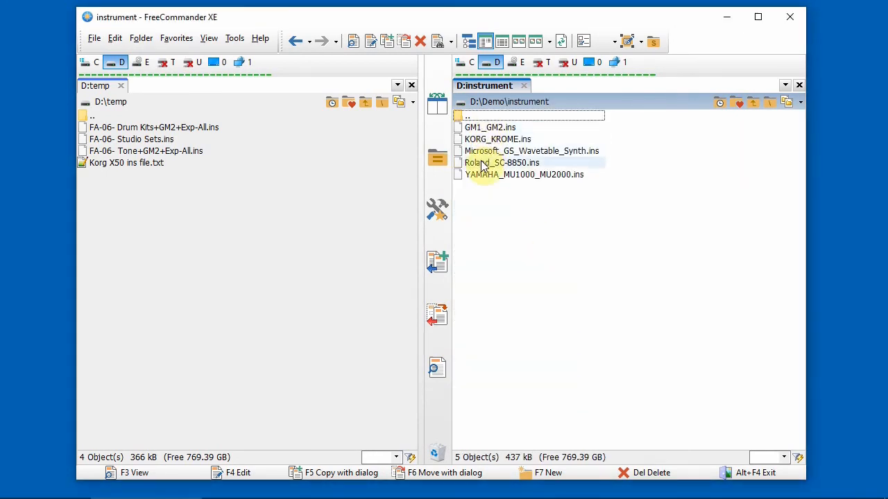
{"action": "left_click", "coordinate": [497, 139]}
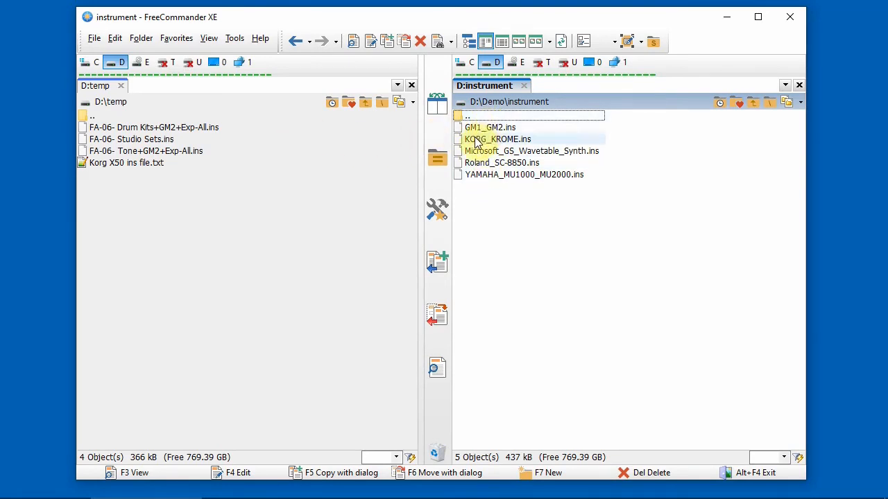
{"action": "key", "text": "Delete"}
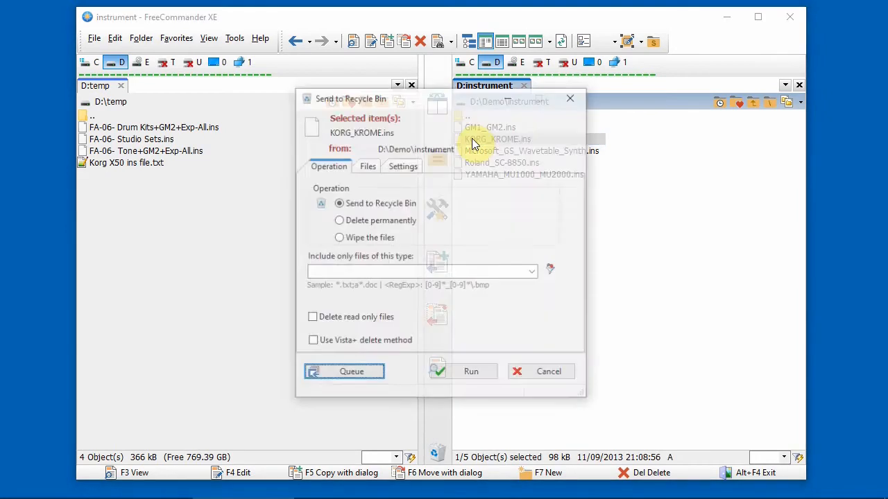
{"action": "left_click", "coordinate": [548, 371]}
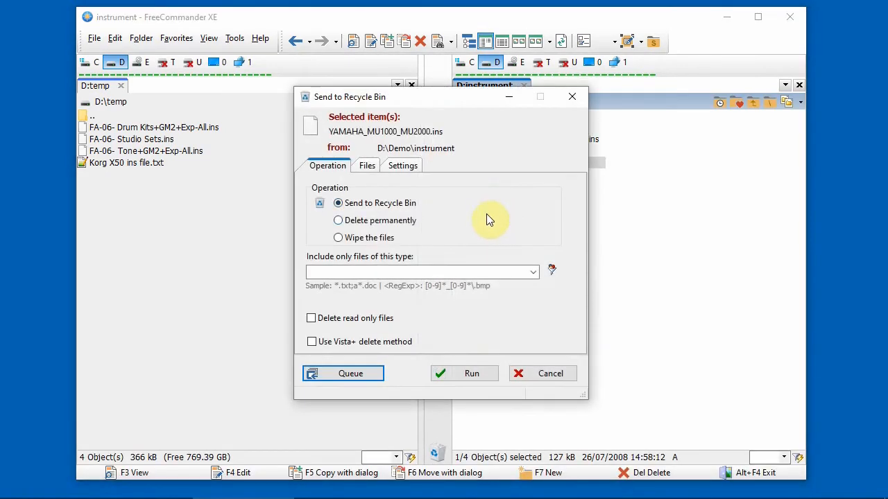
{"action": "left_click", "coordinate": [471, 373]}
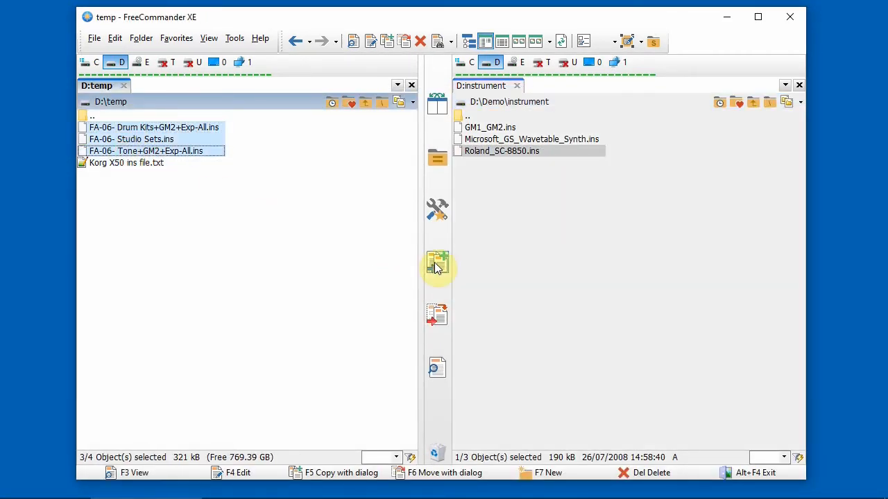
{"action": "left_click", "coordinate": [437, 265]}
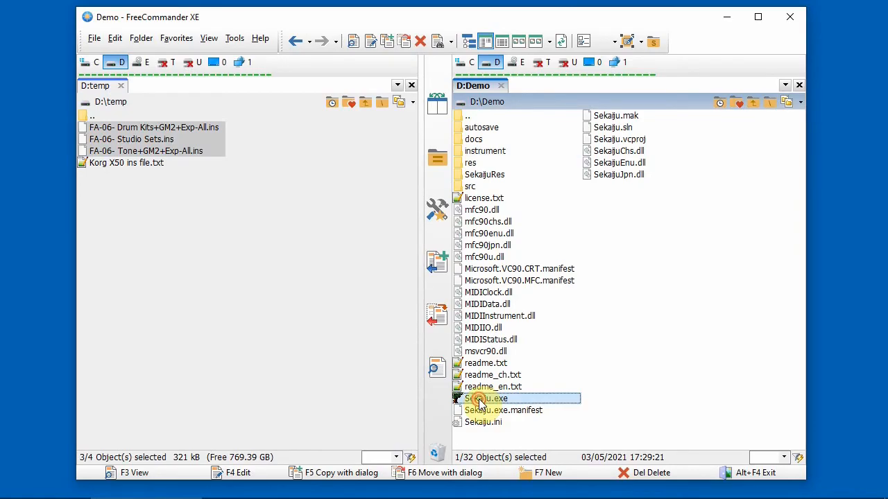
Relaunch Sekaiju and set Out Port04's normal instrument definition to Roland FA-06-Tone.
{"action": "double_click", "coordinate": [488, 398]}
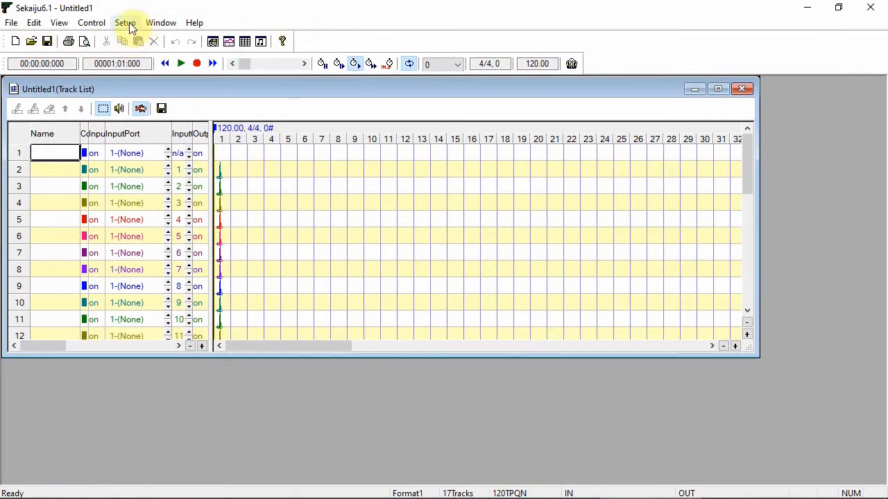
{"action": "left_click", "coordinate": [126, 22]}
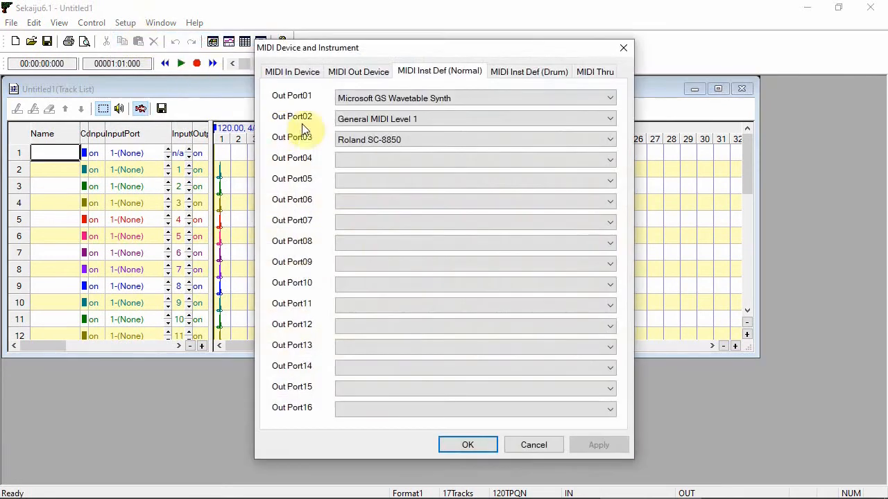
{"action": "left_click", "coordinate": [358, 72]}
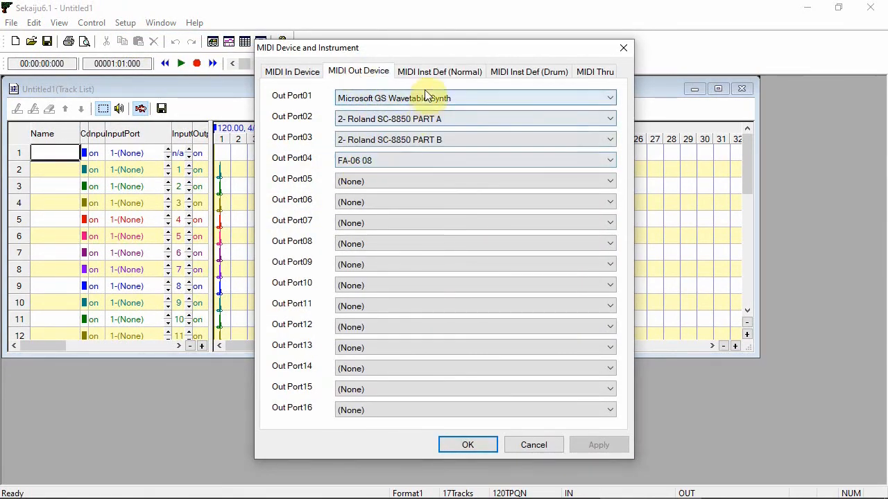
{"action": "left_click", "coordinate": [439, 72]}
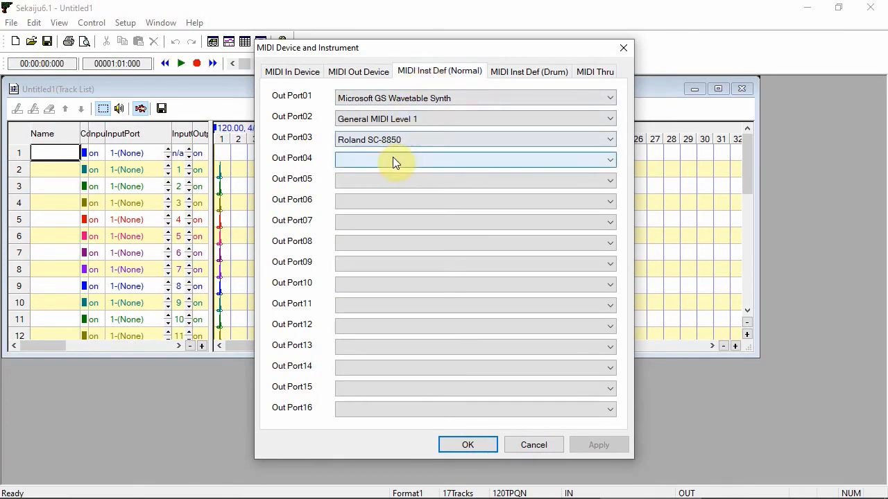
{"action": "left_click", "coordinate": [609, 160]}
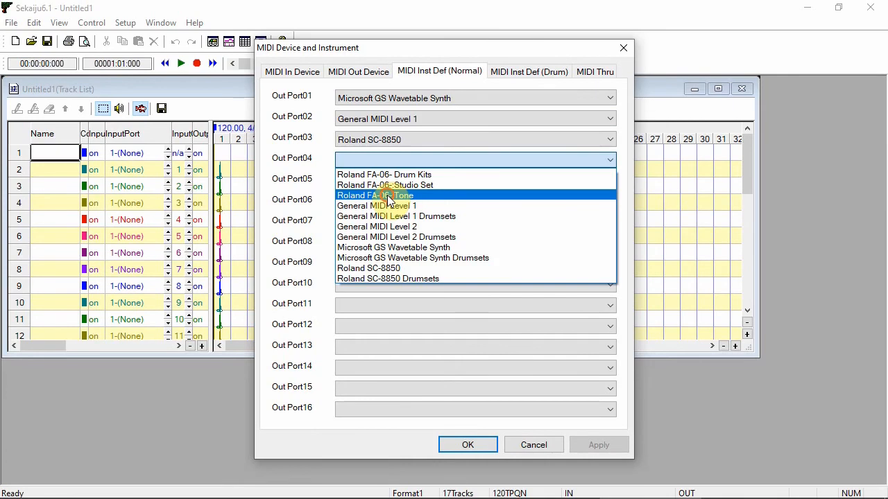
{"action": "left_click", "coordinate": [374, 195]}
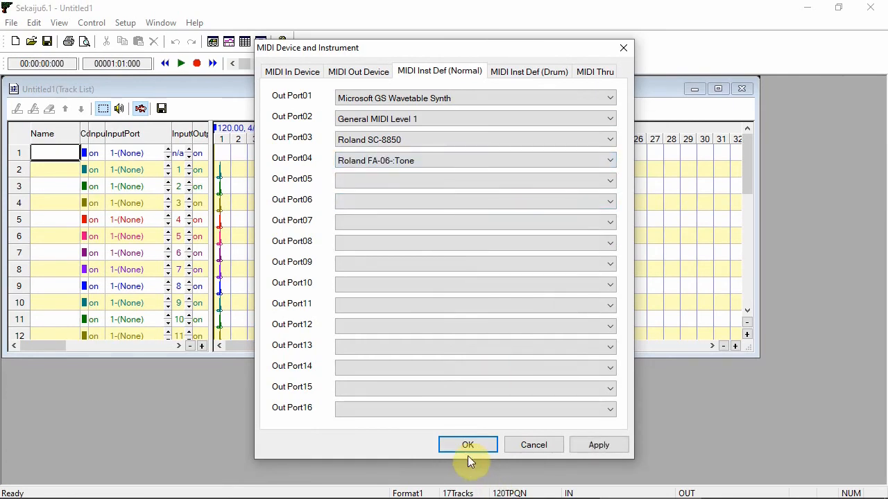
{"action": "left_click", "coordinate": [467, 444]}
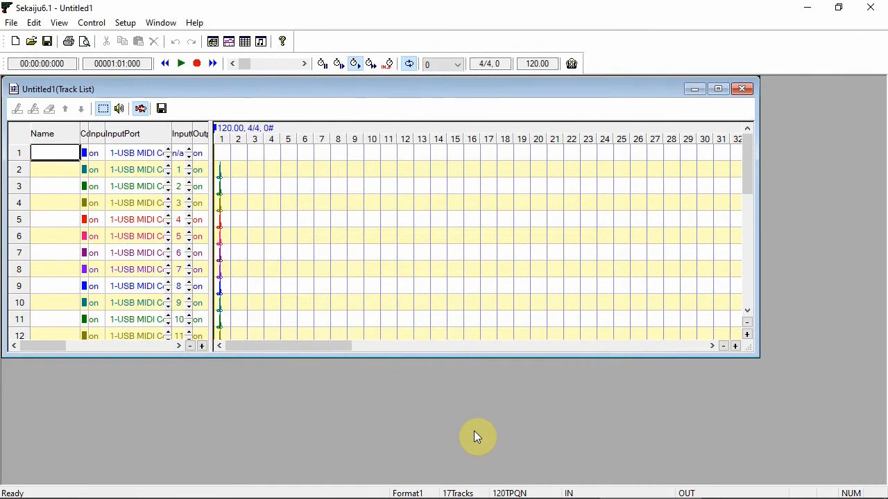
{"action": "mouse_move", "coordinate": [301, 345]}
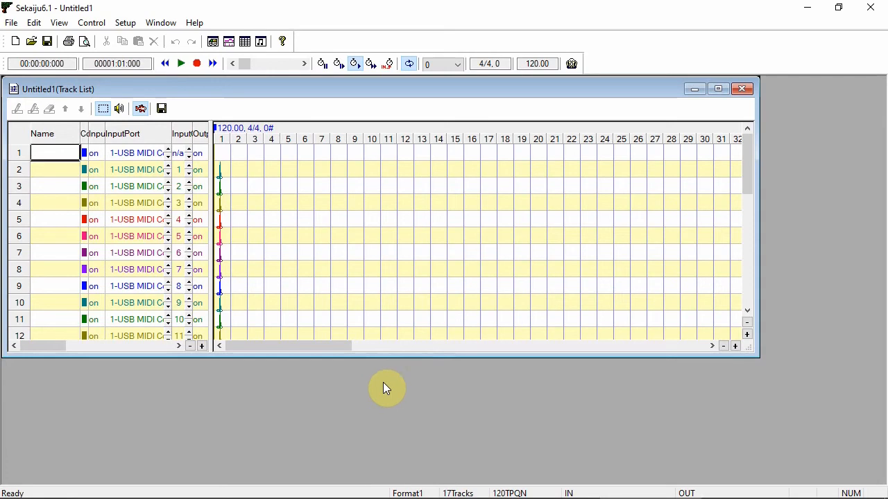
Start and stop a real-time recording take onto track 2.
{"action": "left_click", "coordinate": [198, 63]}
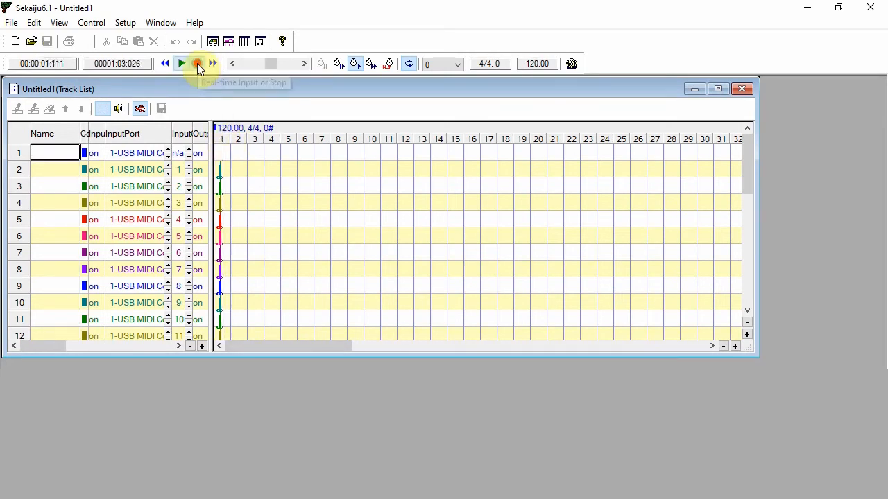
{"action": "left_click", "coordinate": [198, 63]}
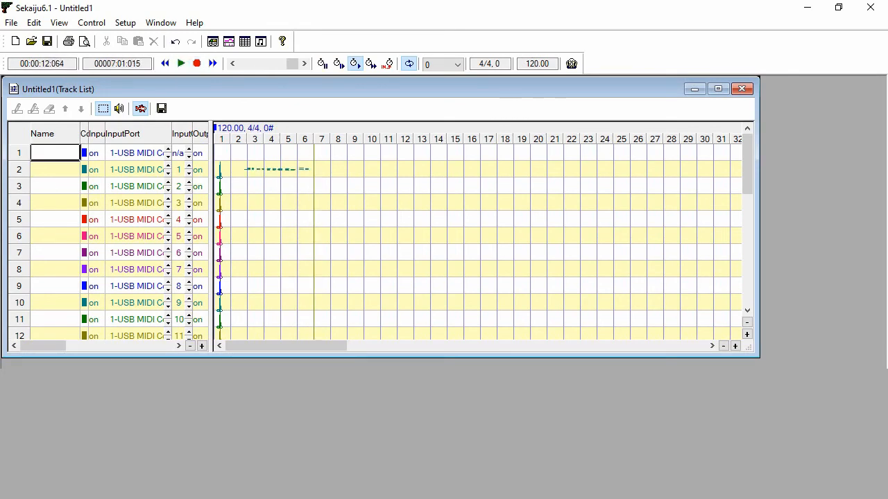
{"action": "mouse_move", "coordinate": [212, 283]}
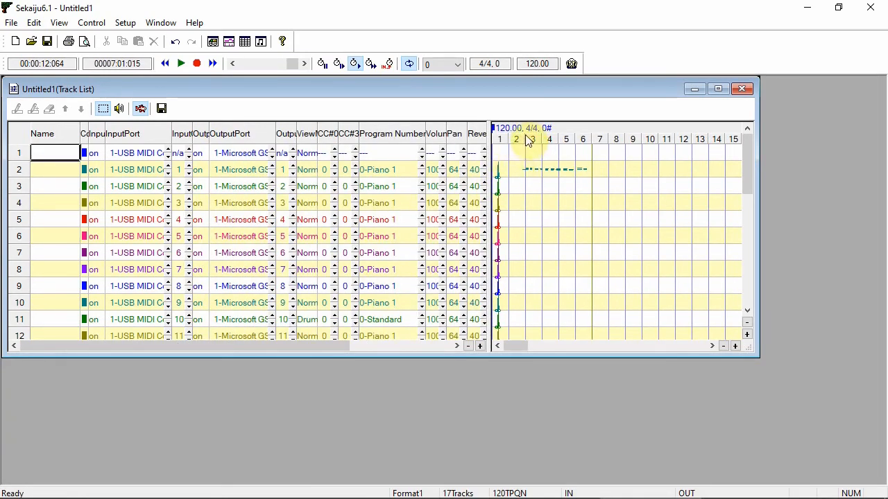
Send track 2 to output port 2 (Roland SC-8850) and right-click its Program Number cell.
{"action": "left_click", "coordinate": [181, 63]}
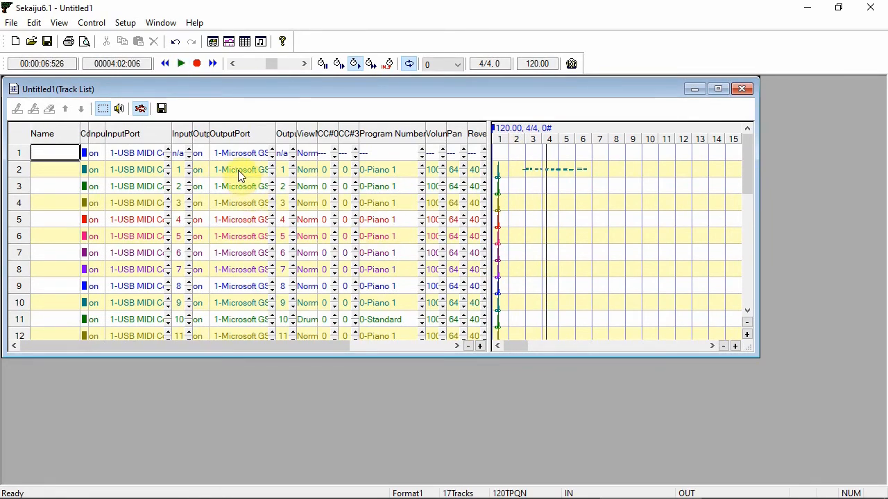
{"action": "left_click", "coordinate": [242, 170]}
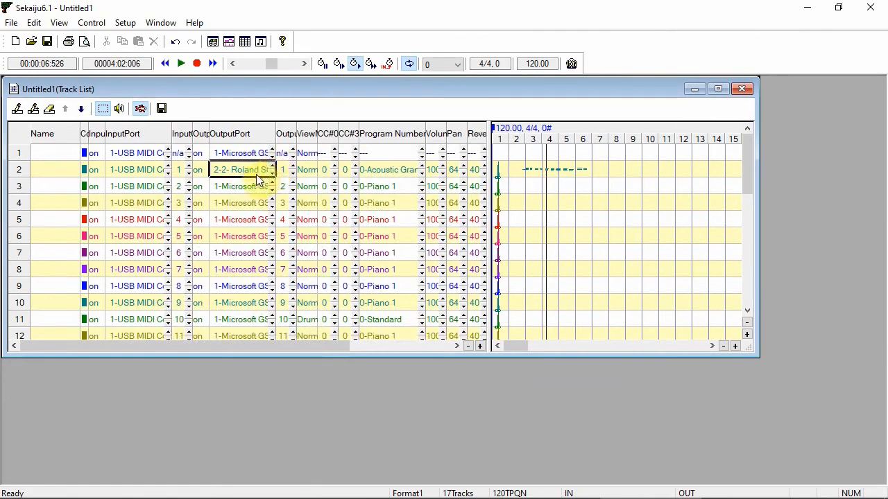
{"action": "left_click", "coordinate": [181, 63]}
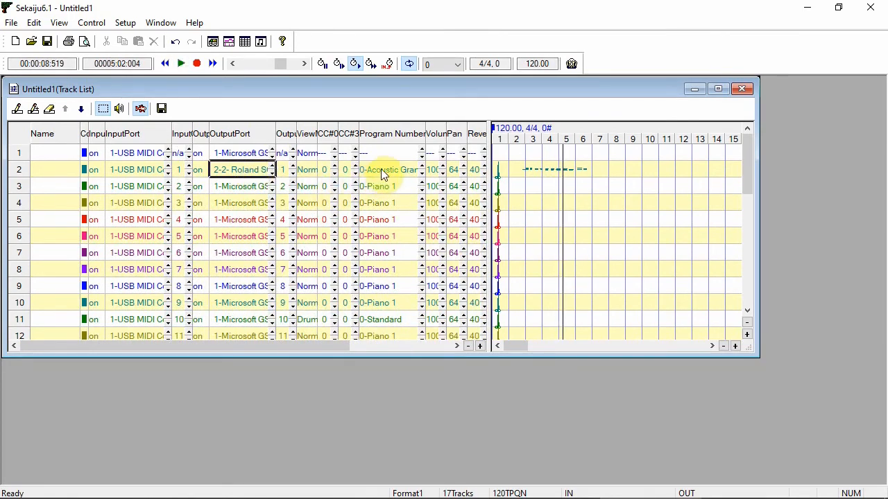
{"action": "right_click", "coordinate": [385, 170]}
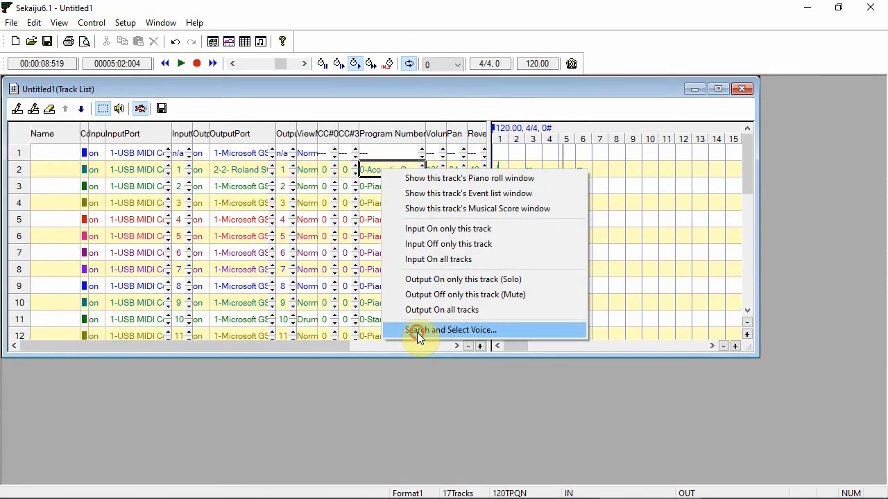
Search voices for 'piano' and give track 2 1-Bright Acoustic Piano.
{"action": "left_click", "coordinate": [453, 329]}
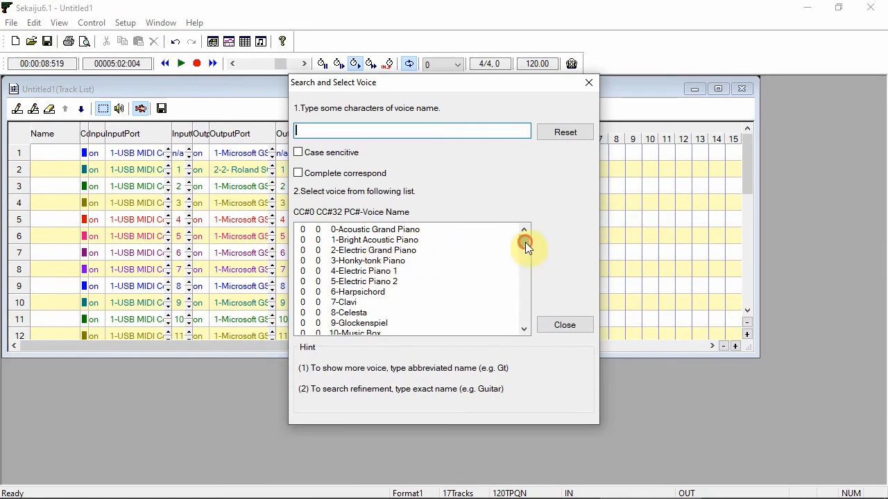
{"action": "scroll", "scroll_direction": "down", "scroll_amount": 3}
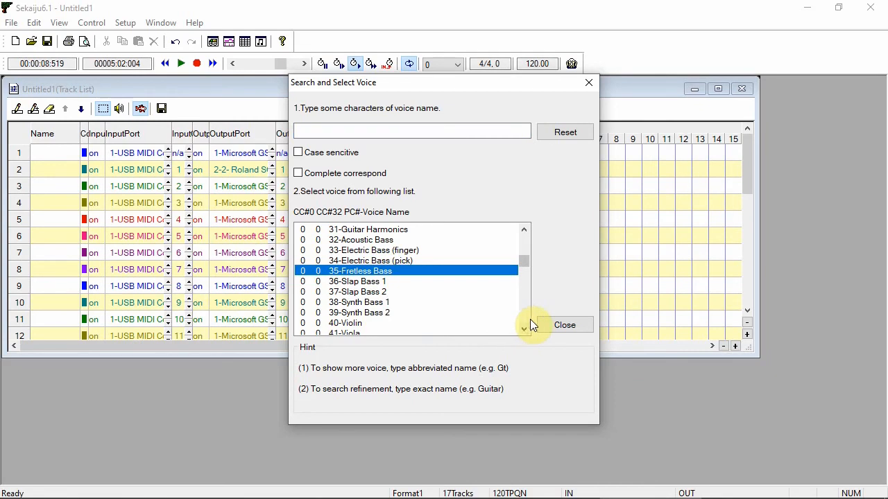
{"action": "mouse_move", "coordinate": [412, 271]}
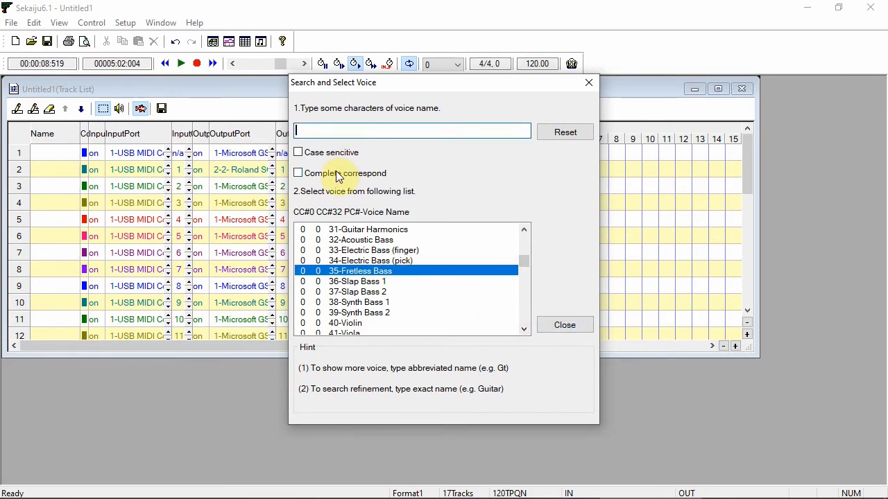
{"action": "type", "text": "p"}
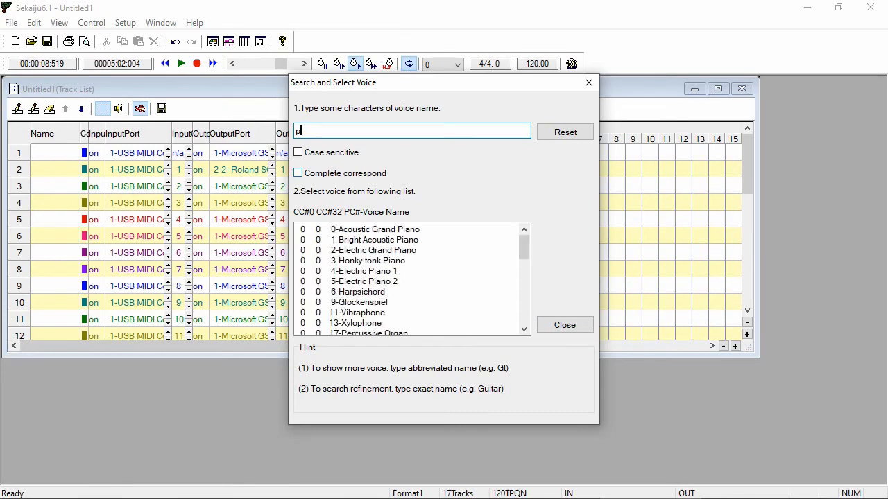
{"action": "type", "text": "iano"}
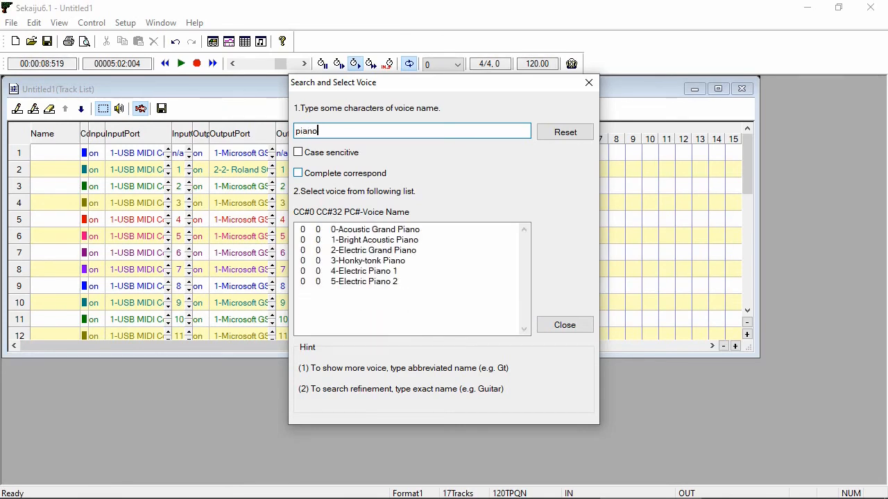
{"action": "left_click", "coordinate": [374, 240]}
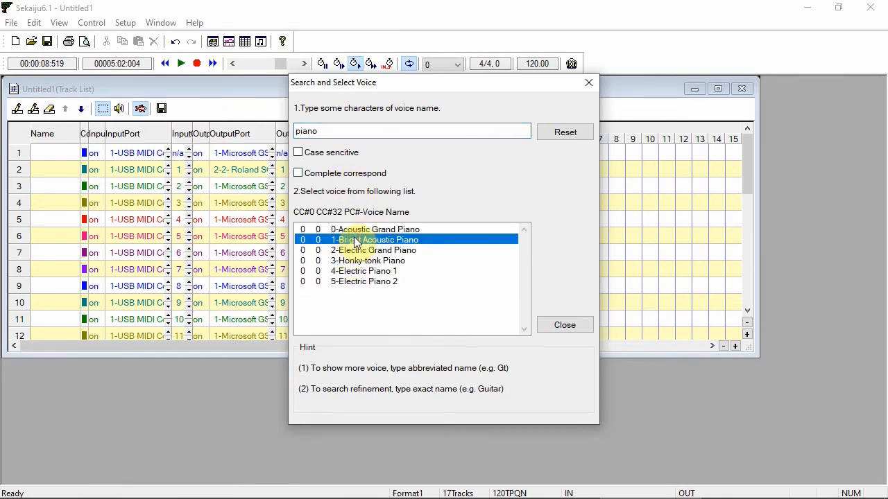
{"action": "left_click", "coordinate": [564, 324]}
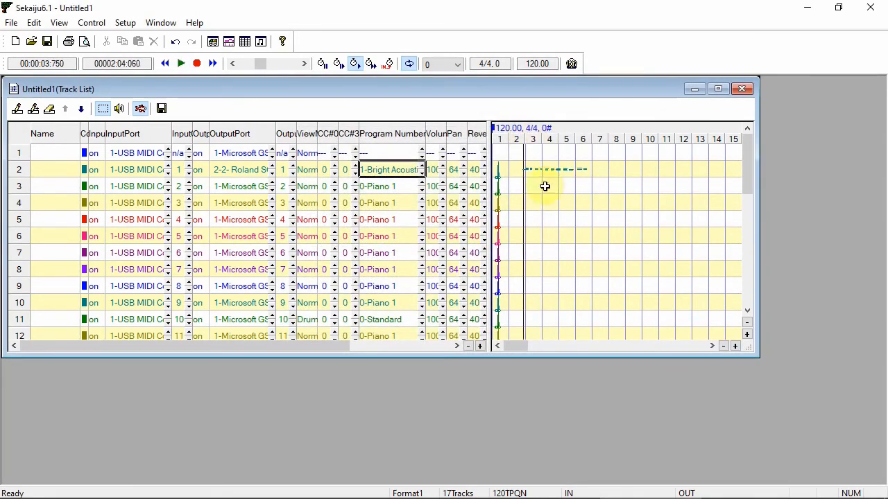
Switch track 2's output to port 3 and review the MIDI Device and Instrument settings.
{"action": "left_click", "coordinate": [180, 63]}
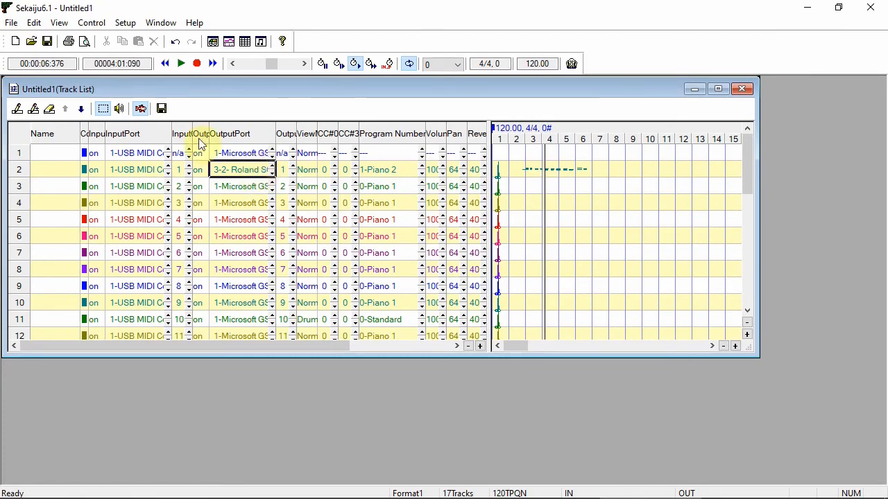
{"action": "left_click", "coordinate": [124, 22]}
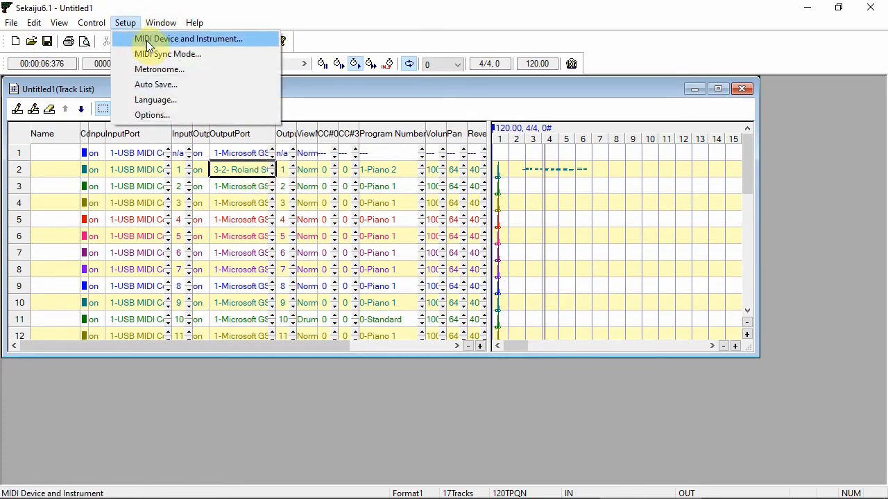
{"action": "left_click", "coordinate": [189, 38]}
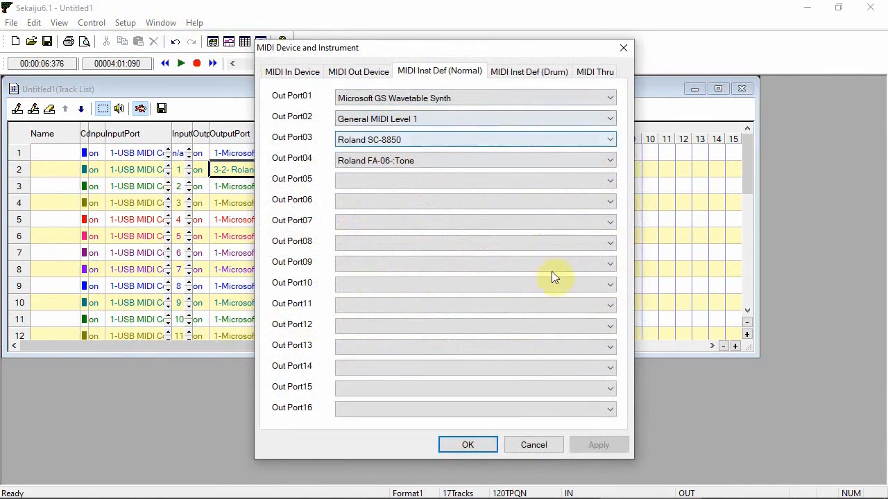
{"action": "left_click", "coordinate": [467, 444]}
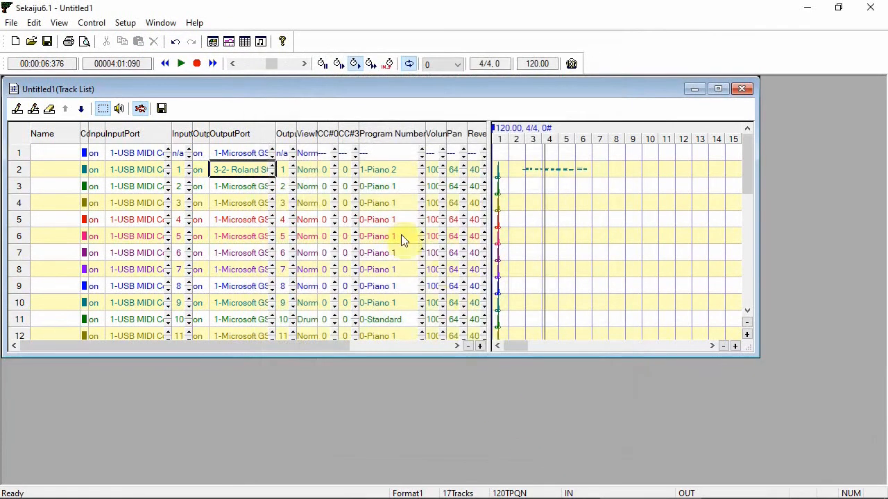
Open Search and Select Voice for track 2 and browse to the Rock Piano voice.
{"action": "right_click", "coordinate": [405, 236]}
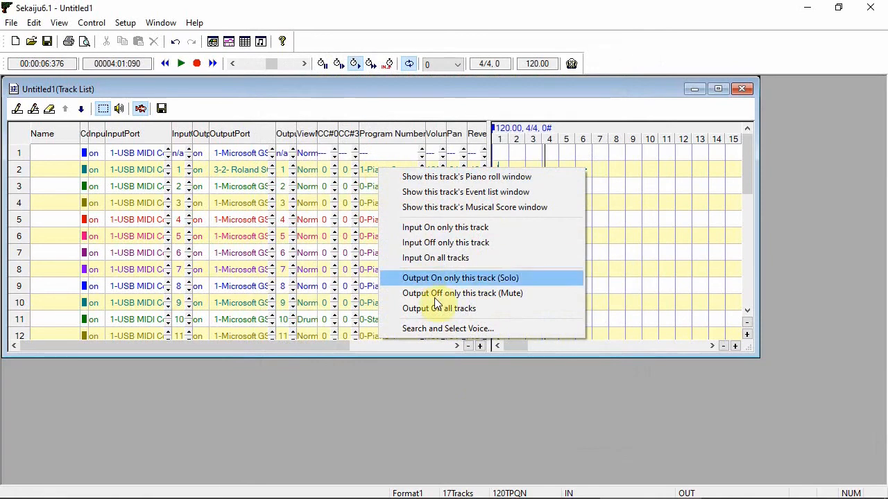
{"action": "left_click", "coordinate": [447, 328]}
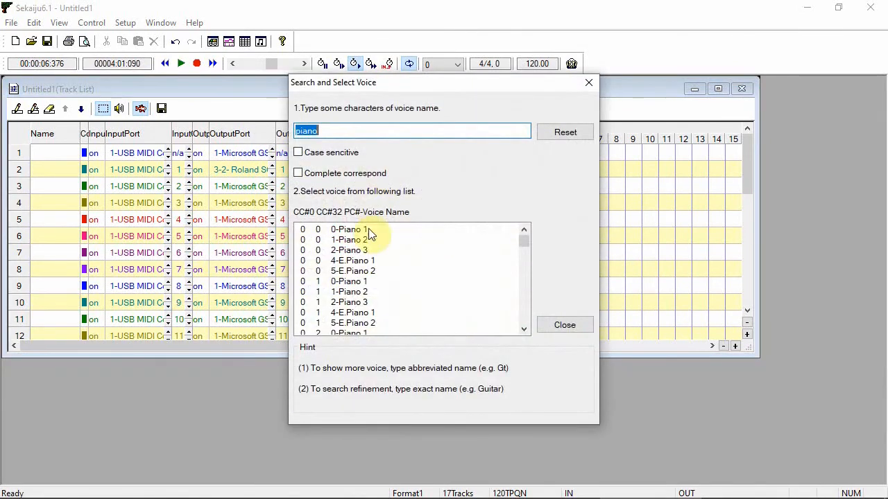
{"action": "scroll", "scroll_direction": "down", "scroll_amount": 3}
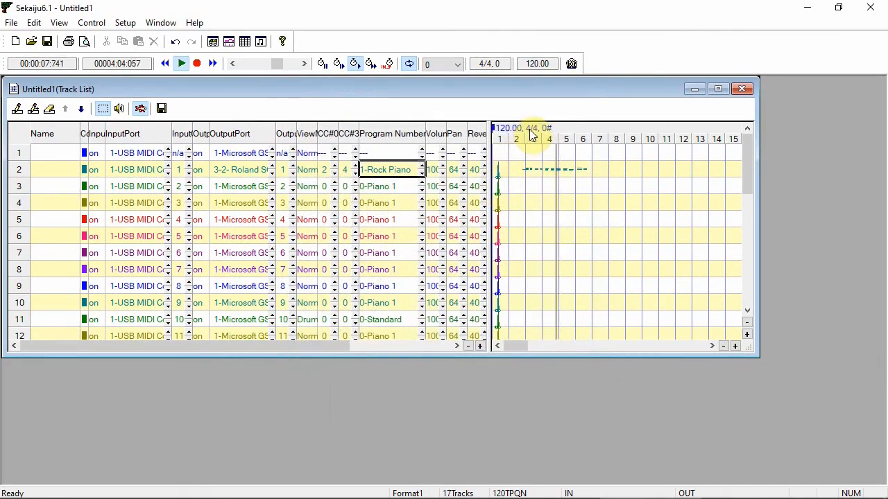
Stop playback and move the song position back to measure 5.
{"action": "left_click", "coordinate": [197, 63]}
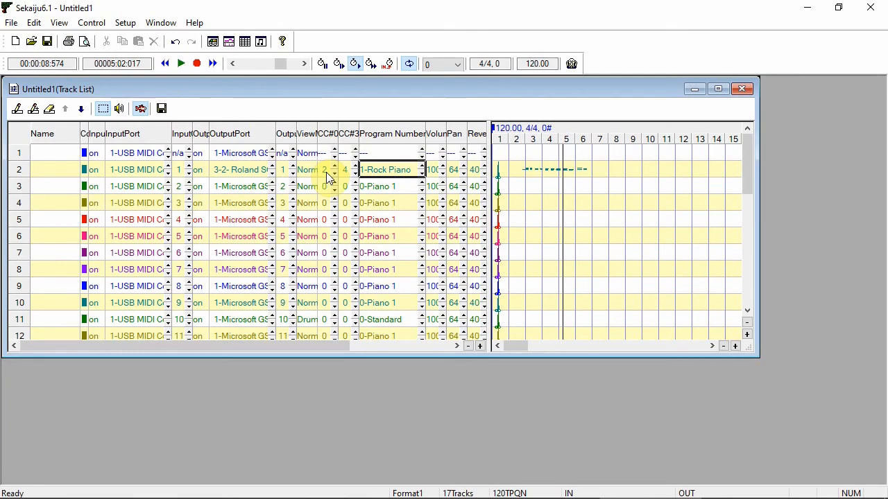
{"action": "mouse_move", "coordinate": [336, 130]}
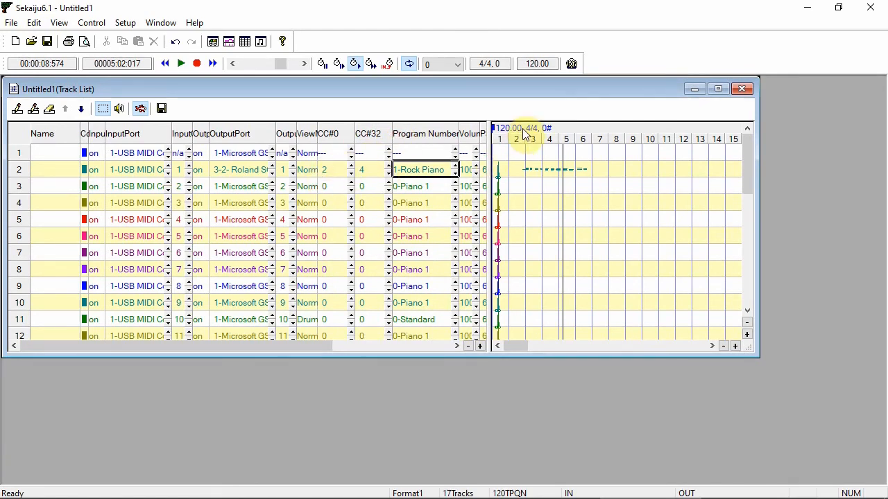
{"action": "left_click", "coordinate": [181, 63]}
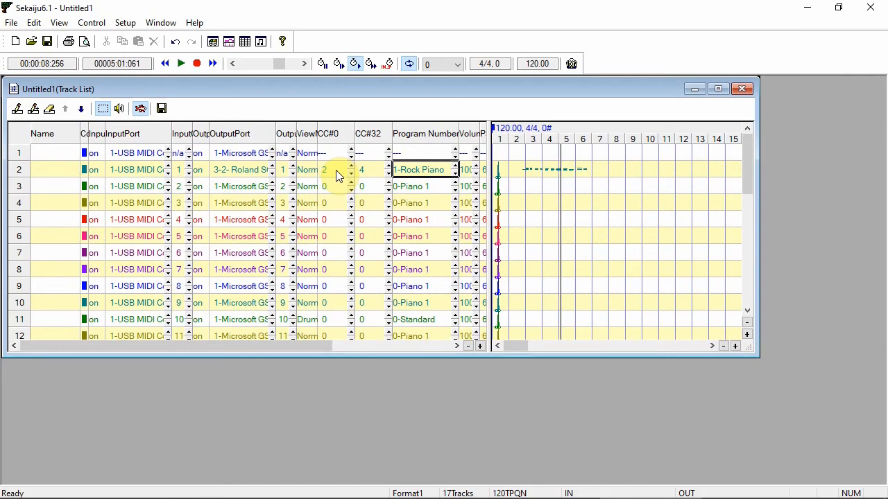
{"action": "mouse_move", "coordinate": [276, 176]}
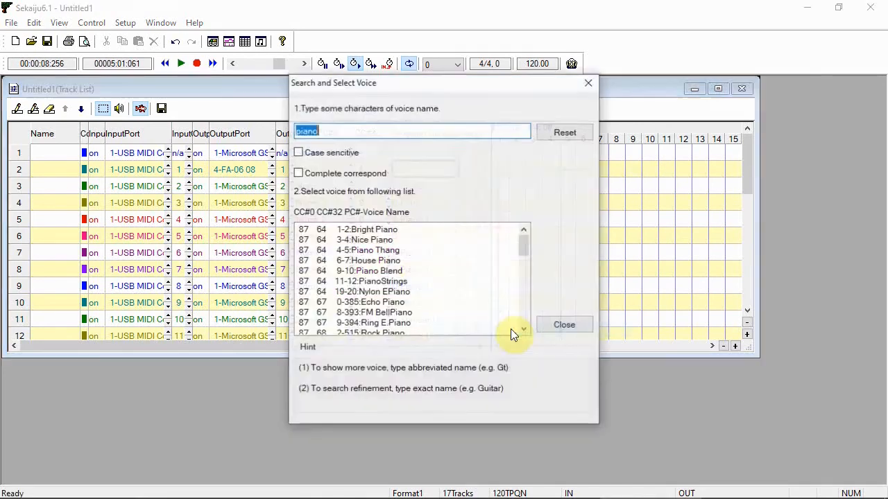
{"action": "mouse_move", "coordinate": [519, 244]}
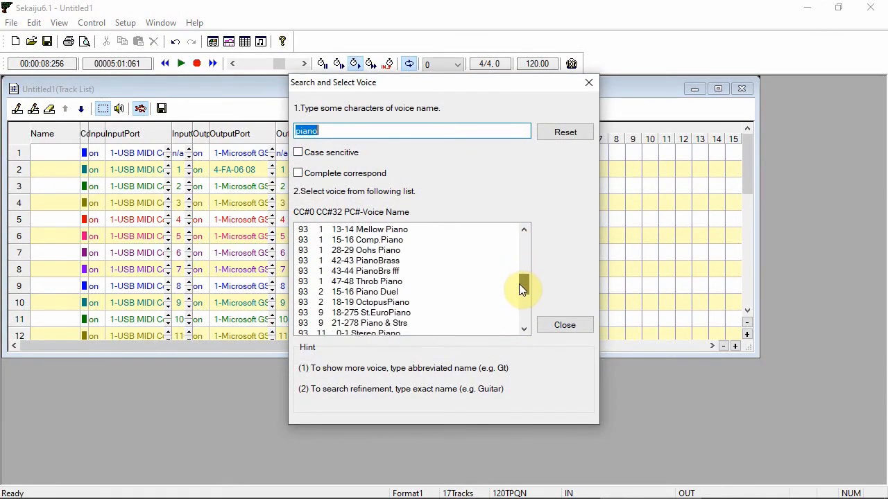
Browse the voice list for 0-1 Stereo Piano and close the voice search window.
{"action": "scroll", "scroll_direction": "down", "scroll_amount": 3}
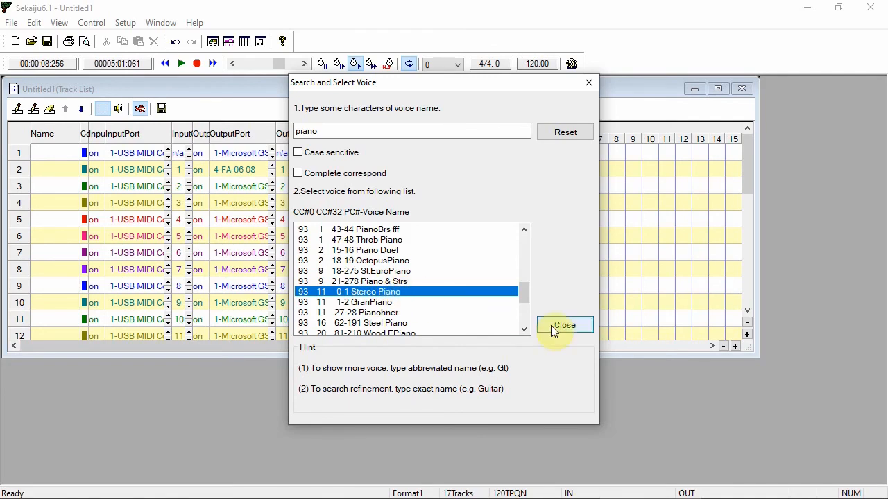
{"action": "left_click", "coordinate": [565, 324]}
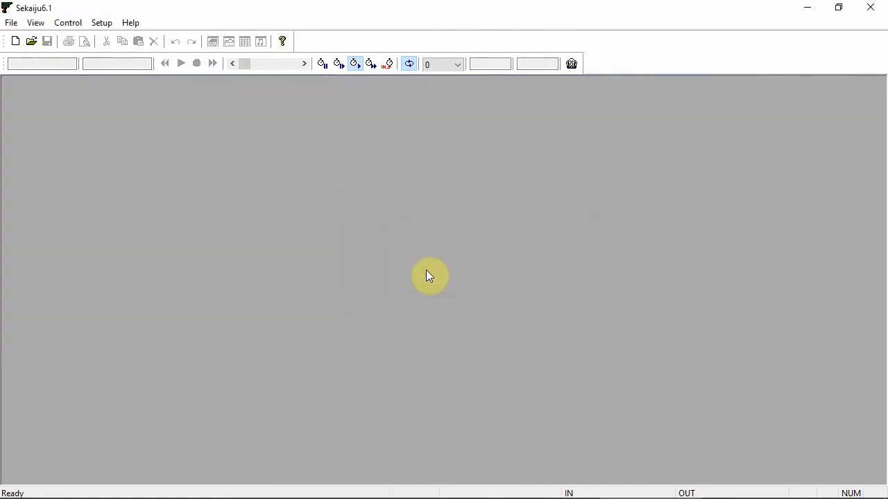
Open Your song.mid and look over its nine named tracks.
{"action": "left_click", "coordinate": [11, 22]}
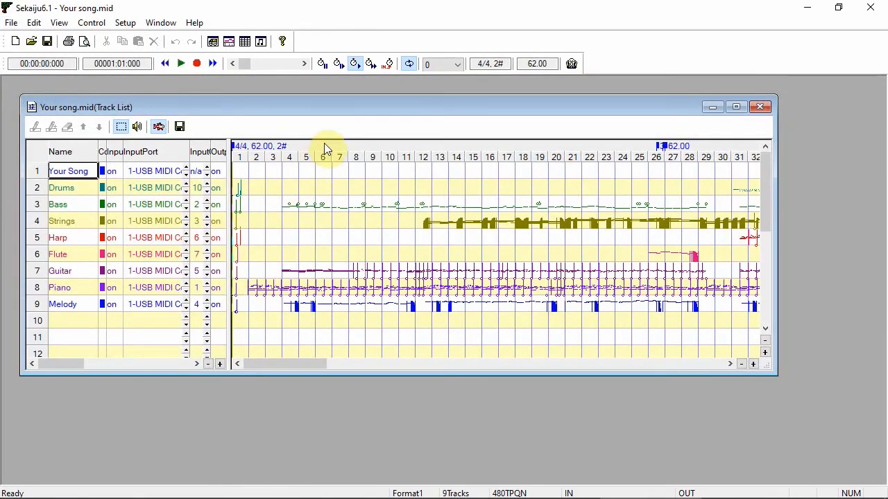
{"action": "left_click", "coordinate": [180, 63]}
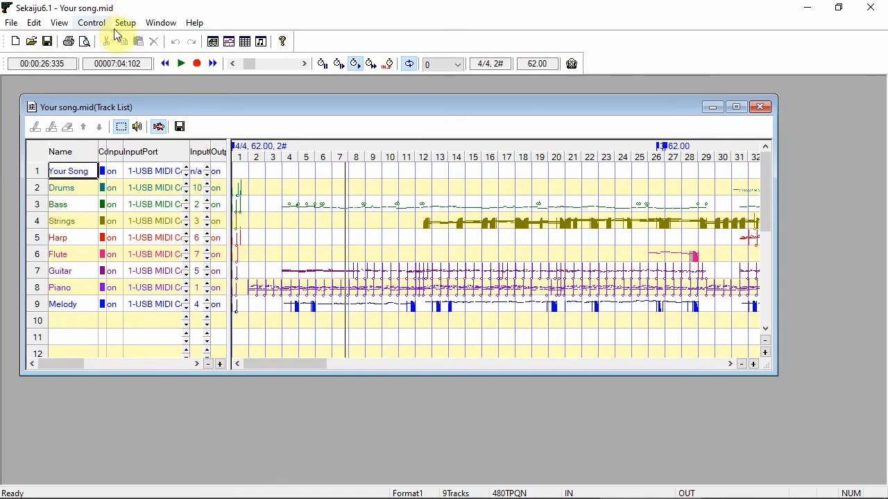
{"action": "left_click", "coordinate": [125, 22]}
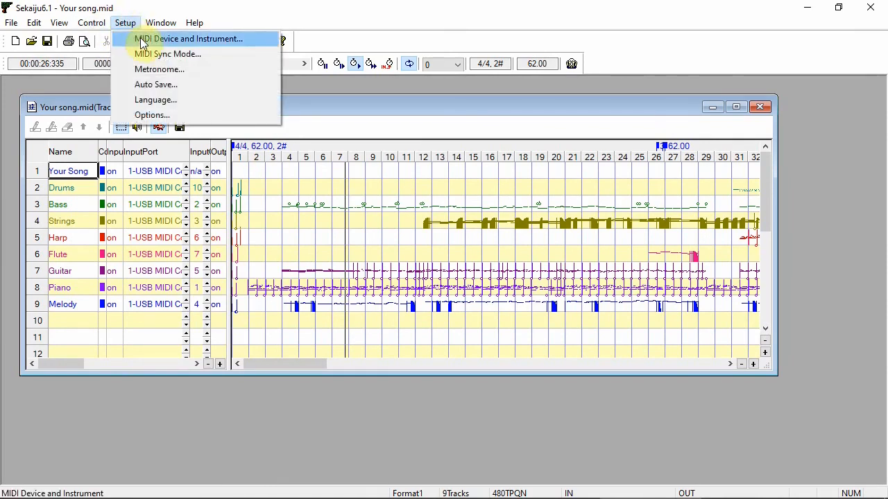
Map Out Port01 to 2- Roland SC-8850 PART C and play Your song.mid.
{"action": "left_click", "coordinate": [188, 38]}
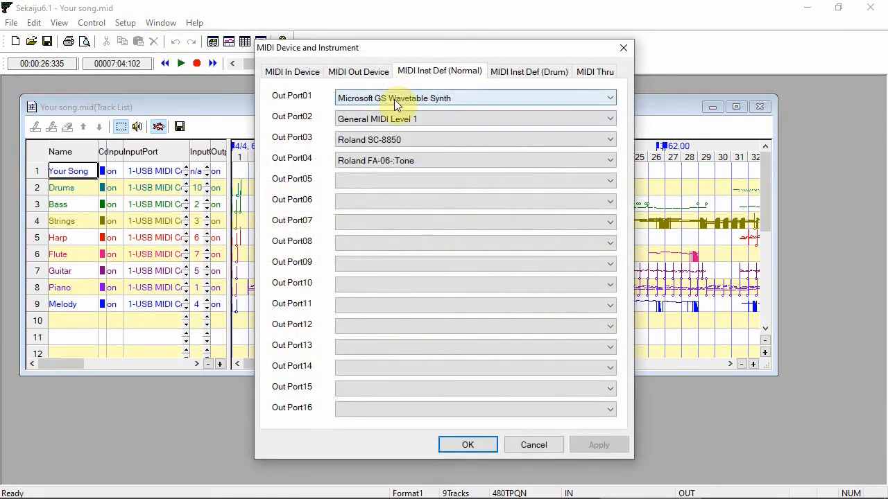
{"action": "left_click", "coordinate": [358, 72]}
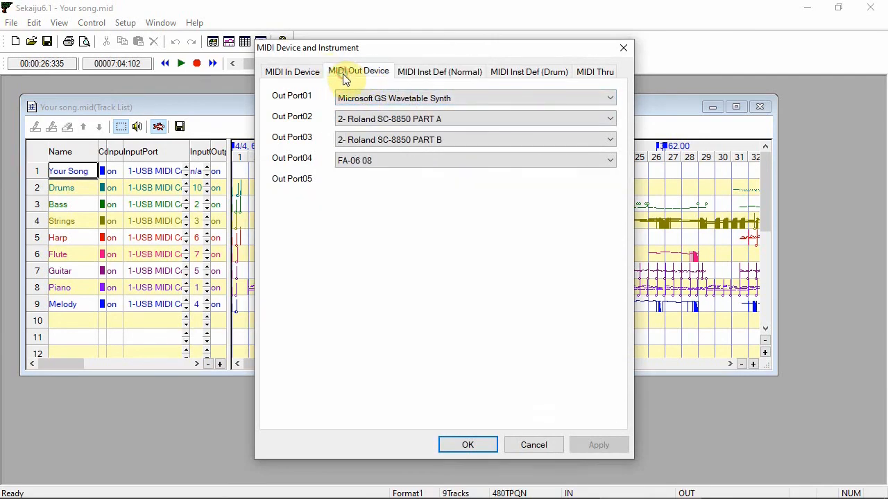
{"action": "left_click", "coordinate": [609, 98]}
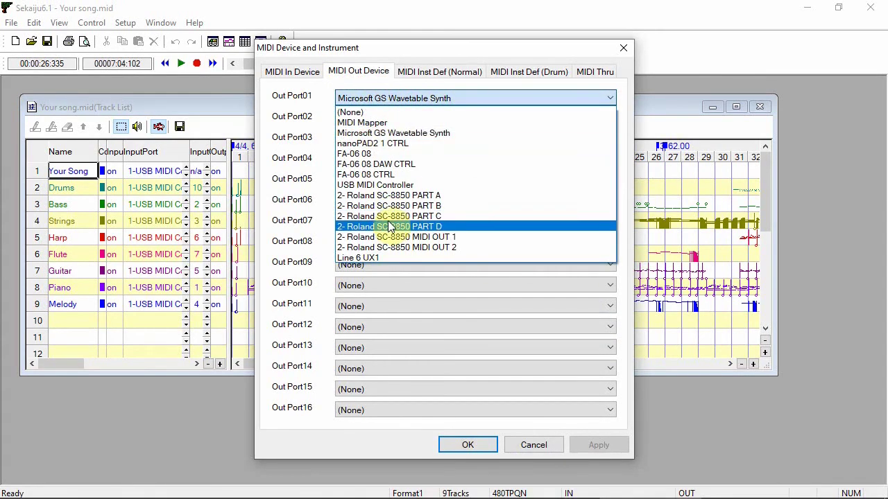
{"action": "left_click", "coordinate": [390, 216]}
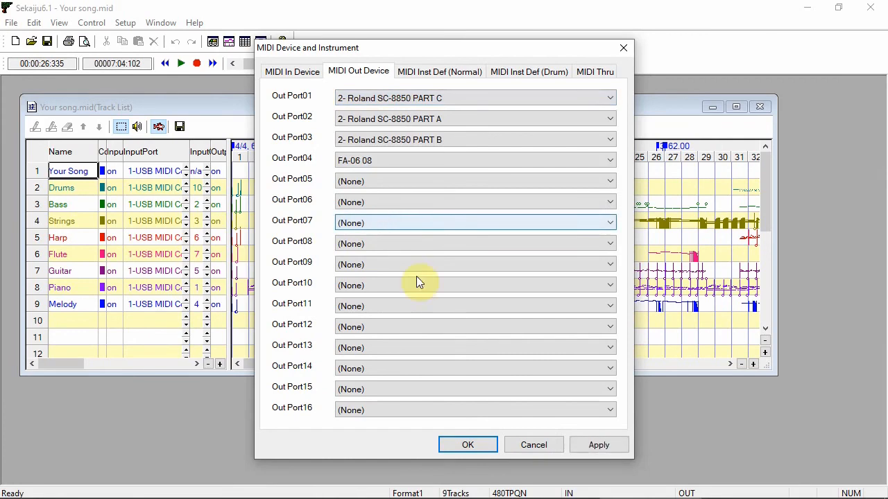
{"action": "left_click", "coordinate": [467, 445]}
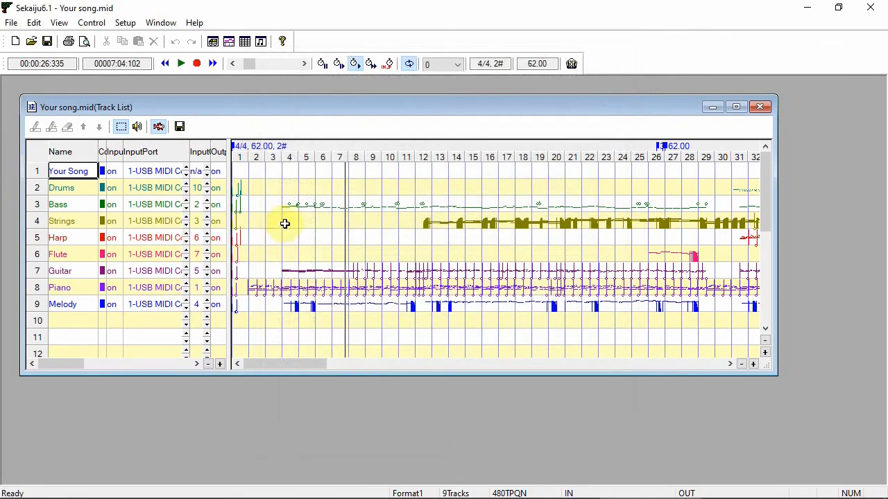
{"action": "left_click", "coordinate": [181, 64]}
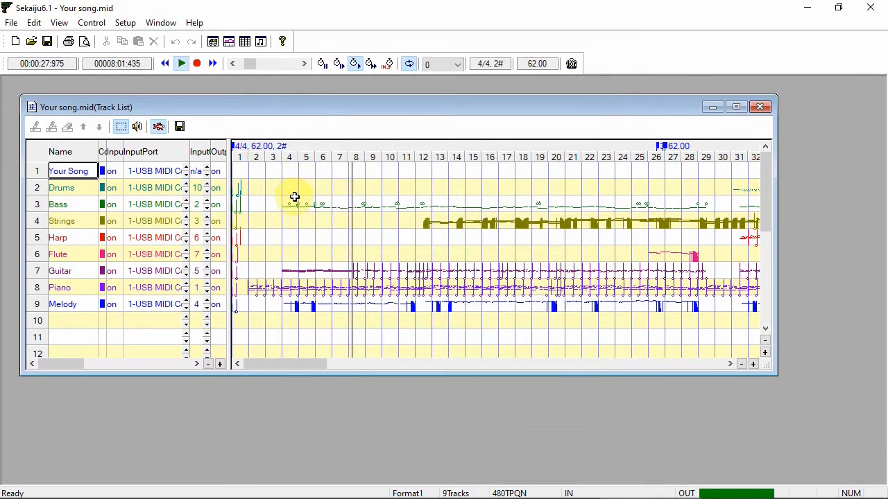